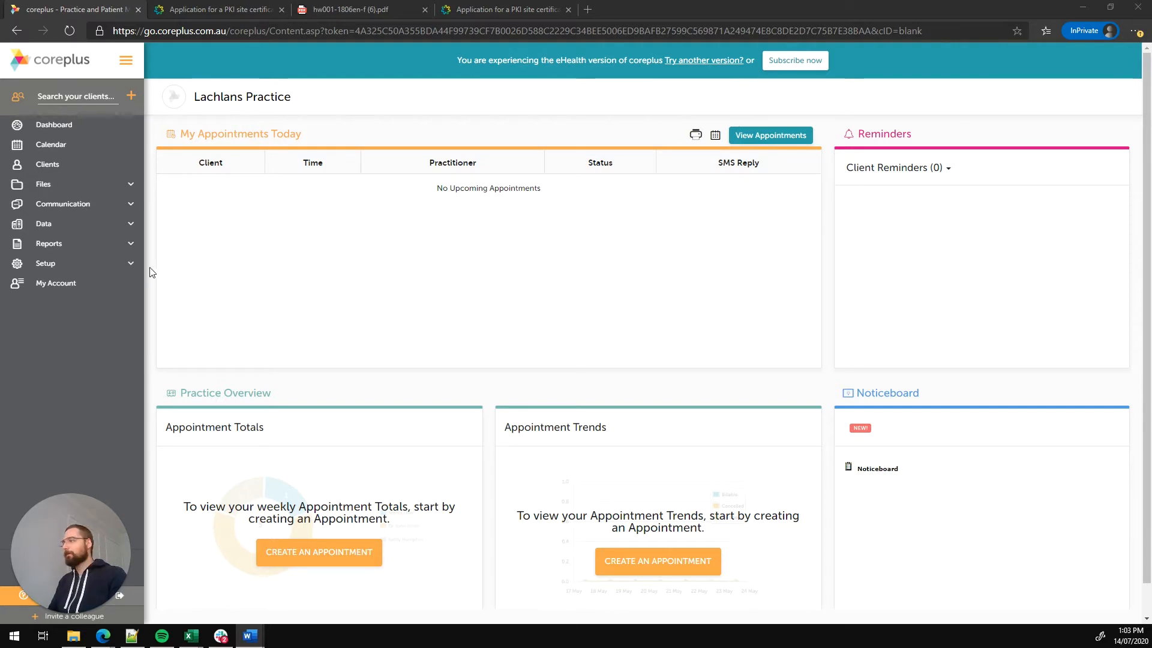
Step: Open the Medicare tile under Setup > Add Ons and select the location minor ID
click(45, 263)
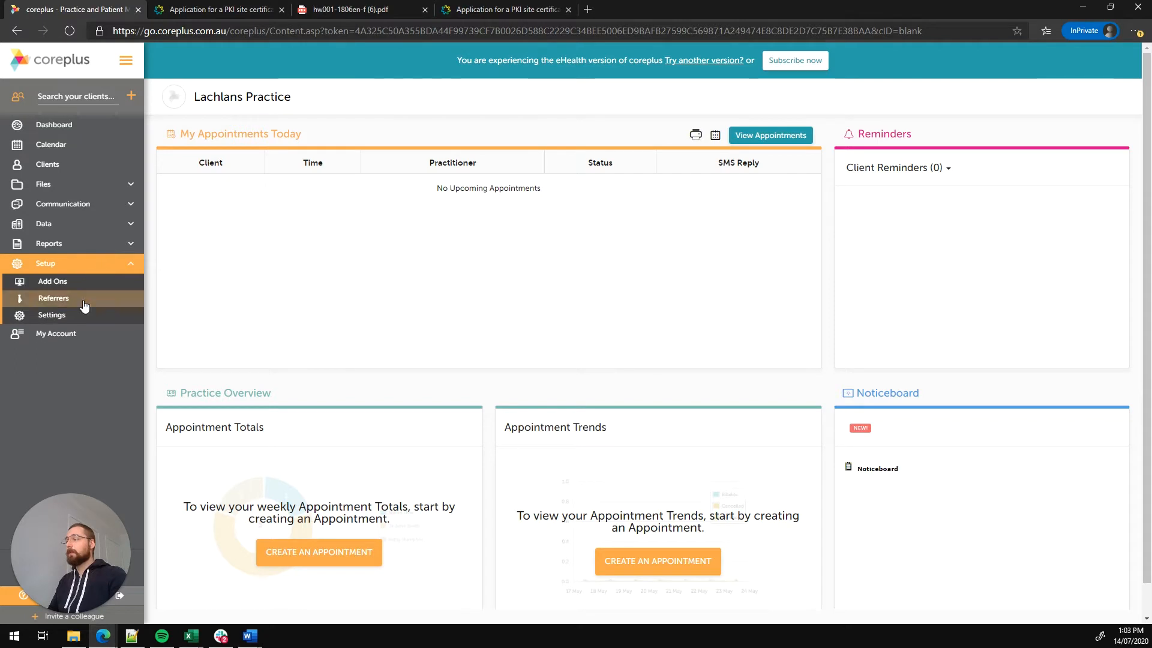
click(52, 282)
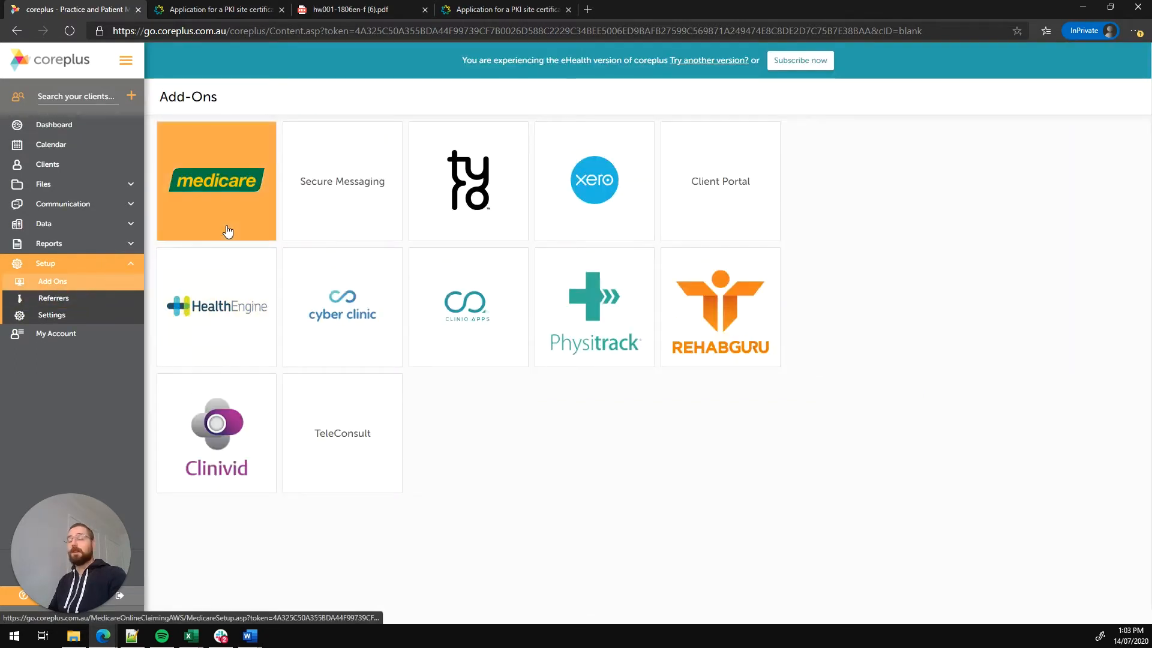
click(216, 181)
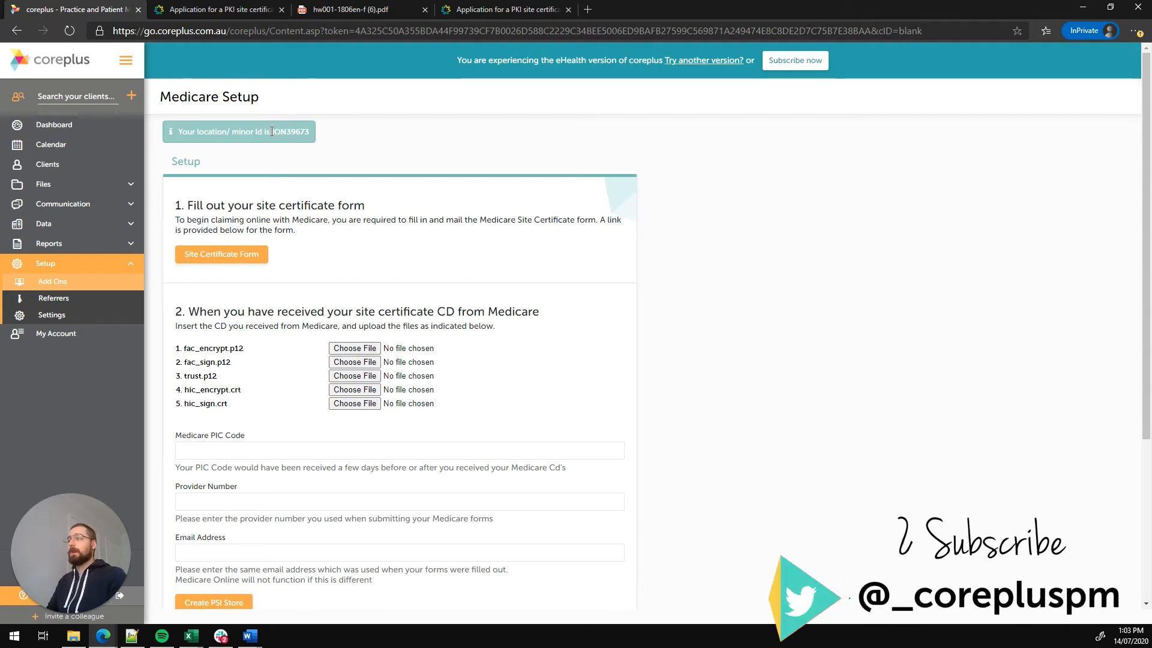
double_click(292, 132)
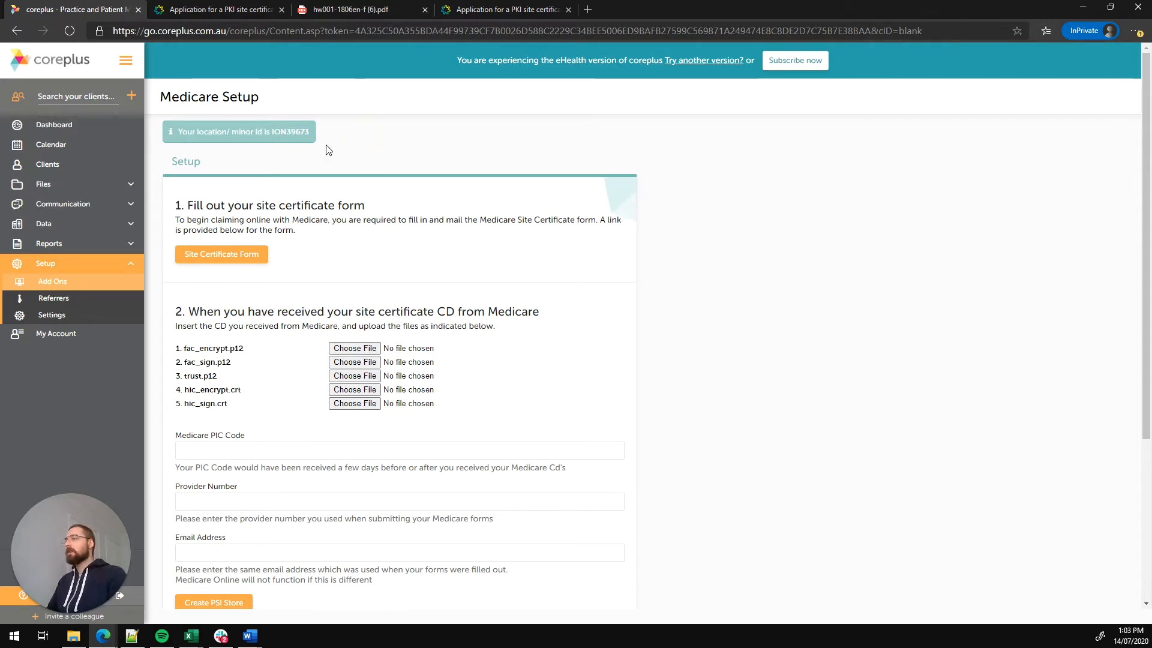
scroll(down, 3)
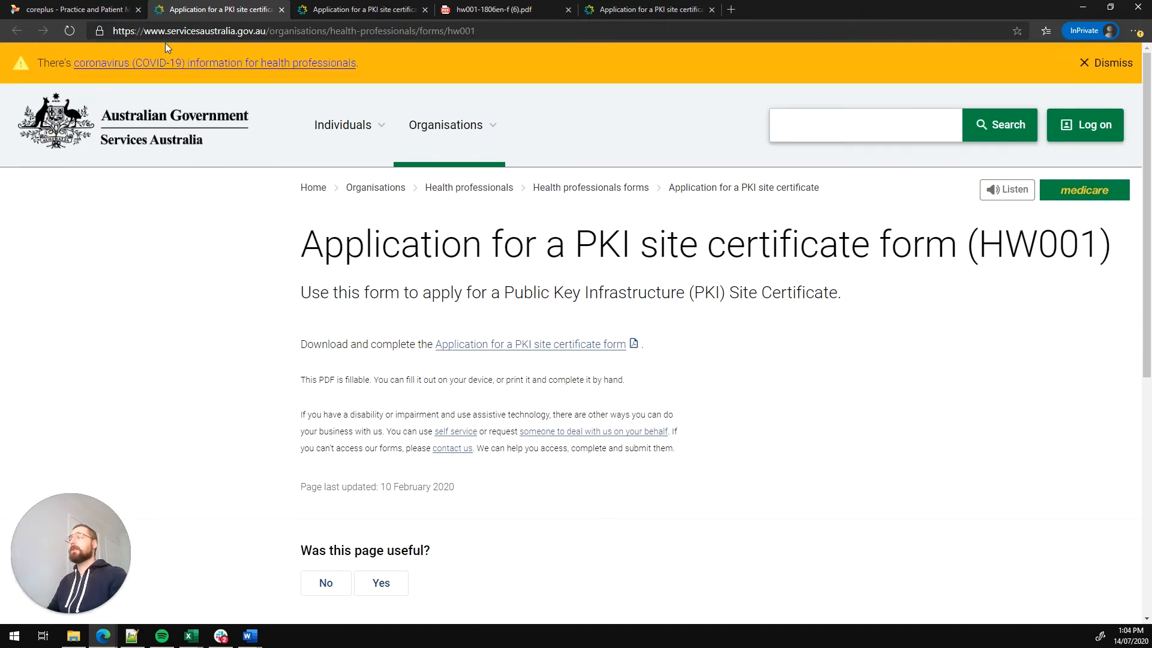
Step: Download the HW001 PKI site certificate application form and open the PDF
scroll(down, 3)
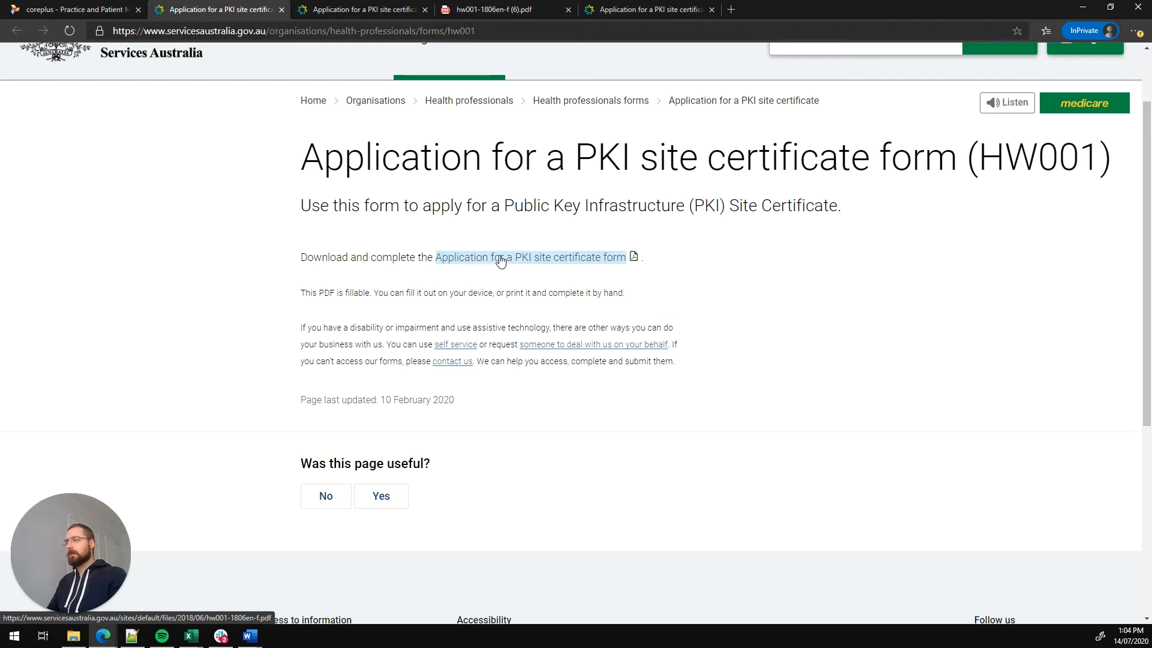
click(531, 257)
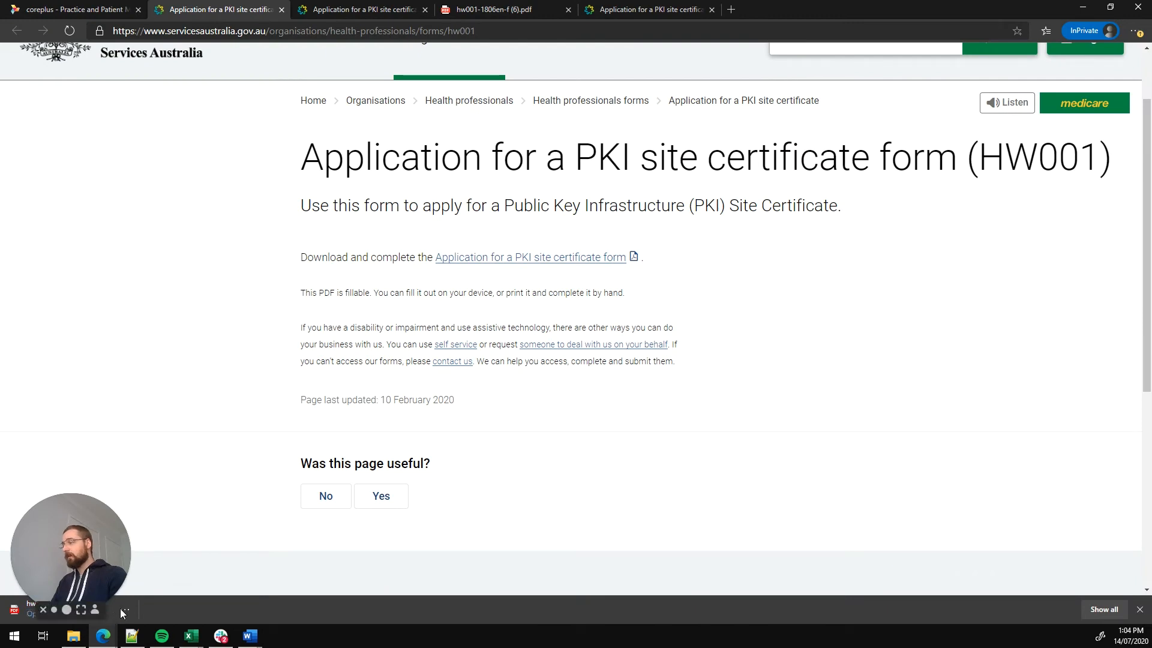
click(494, 9)
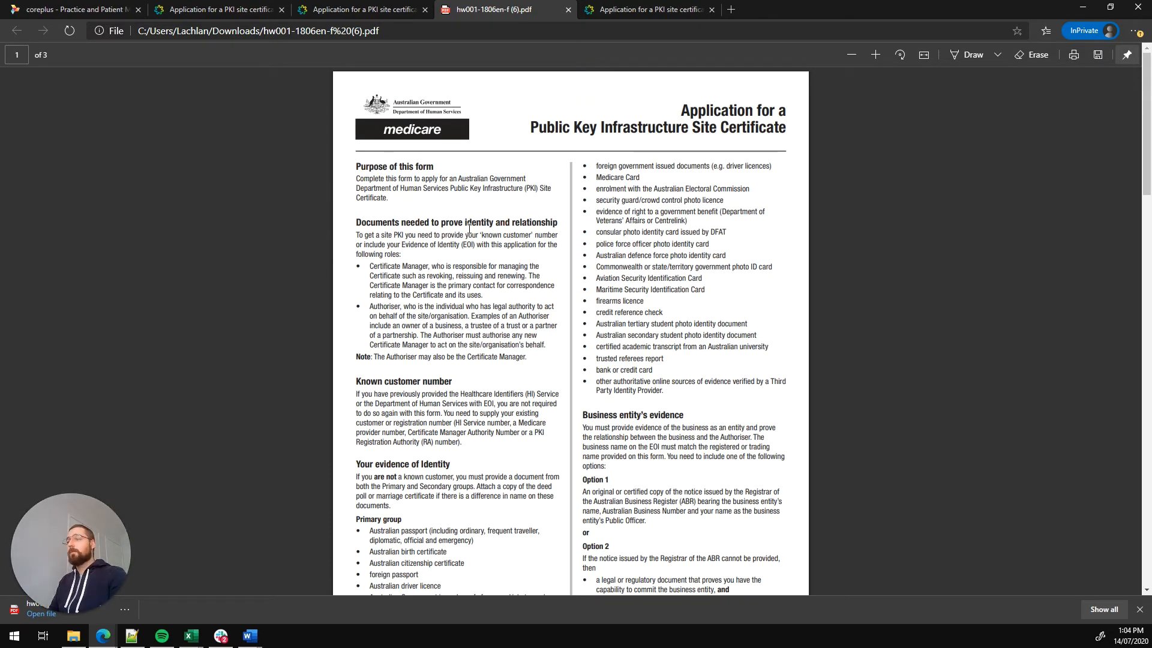
Step: Scroll through all three pages of the PKI form PDF, then return to coreplus
scroll(down, 3)
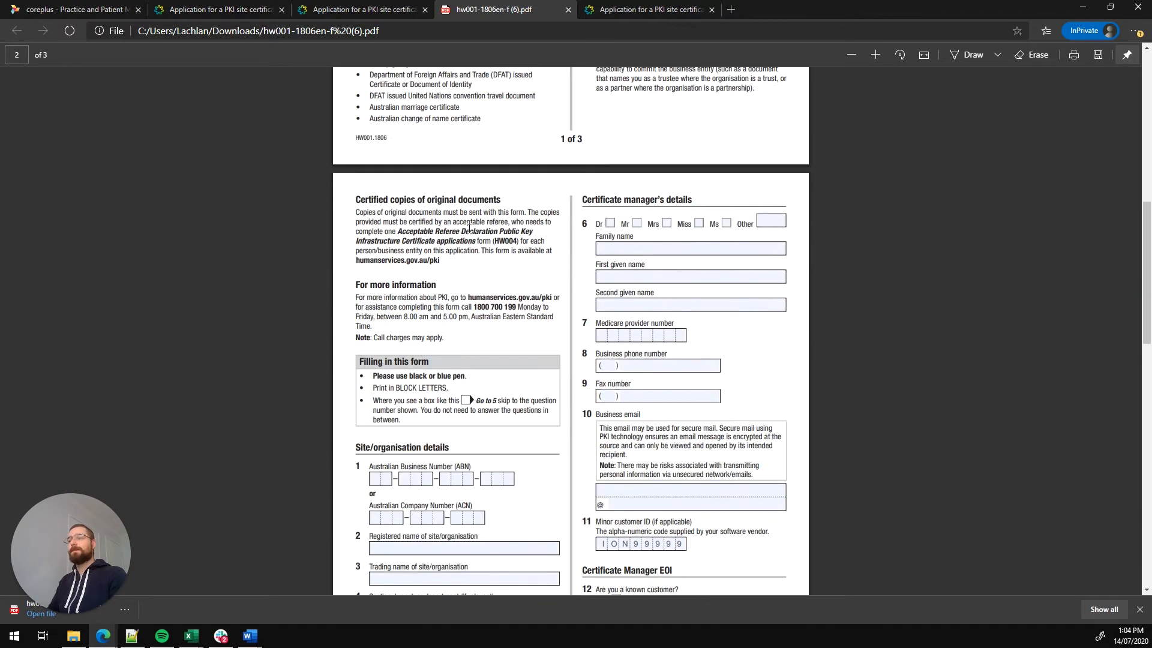
scroll(down, 3)
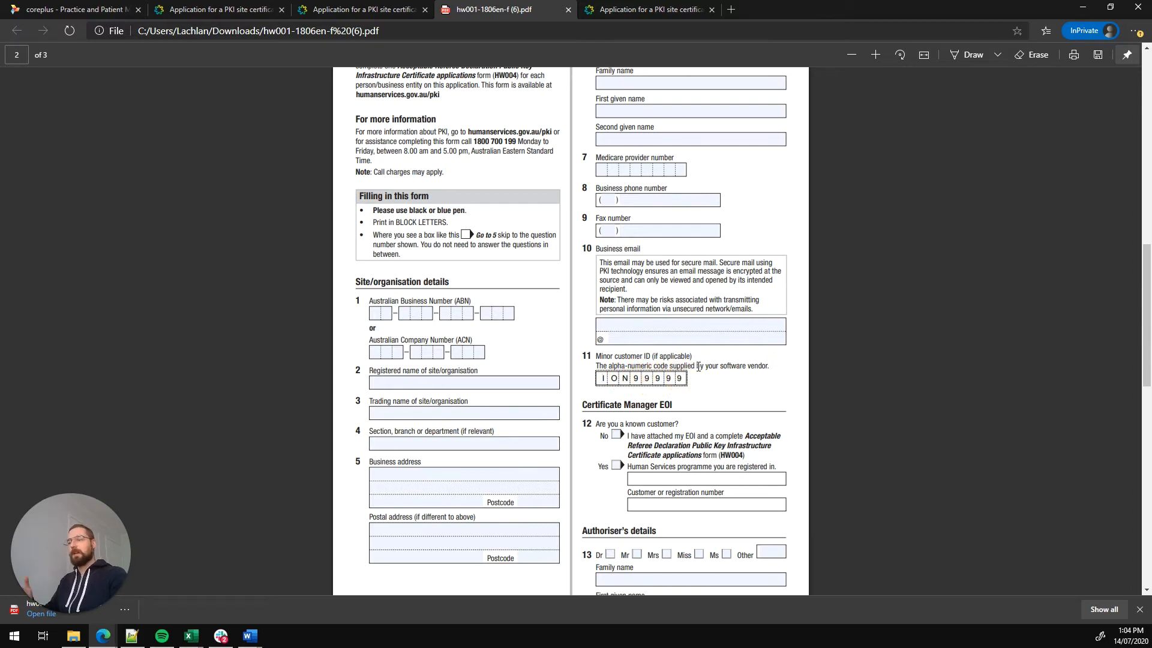
scroll(down, 3)
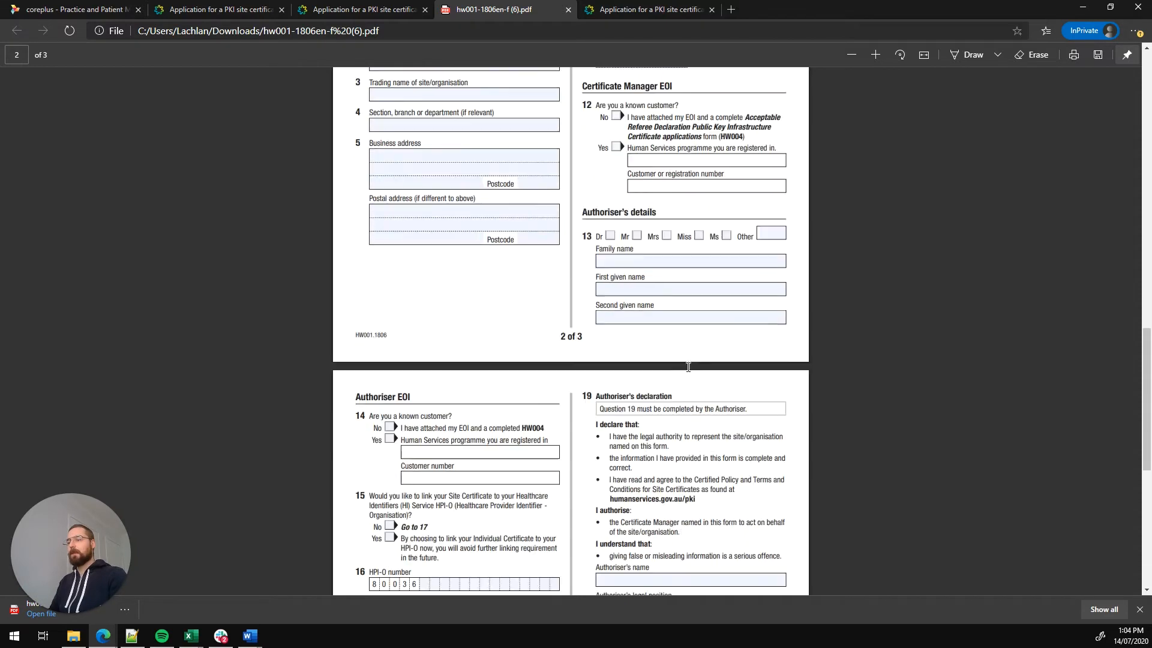
scroll(down, 3)
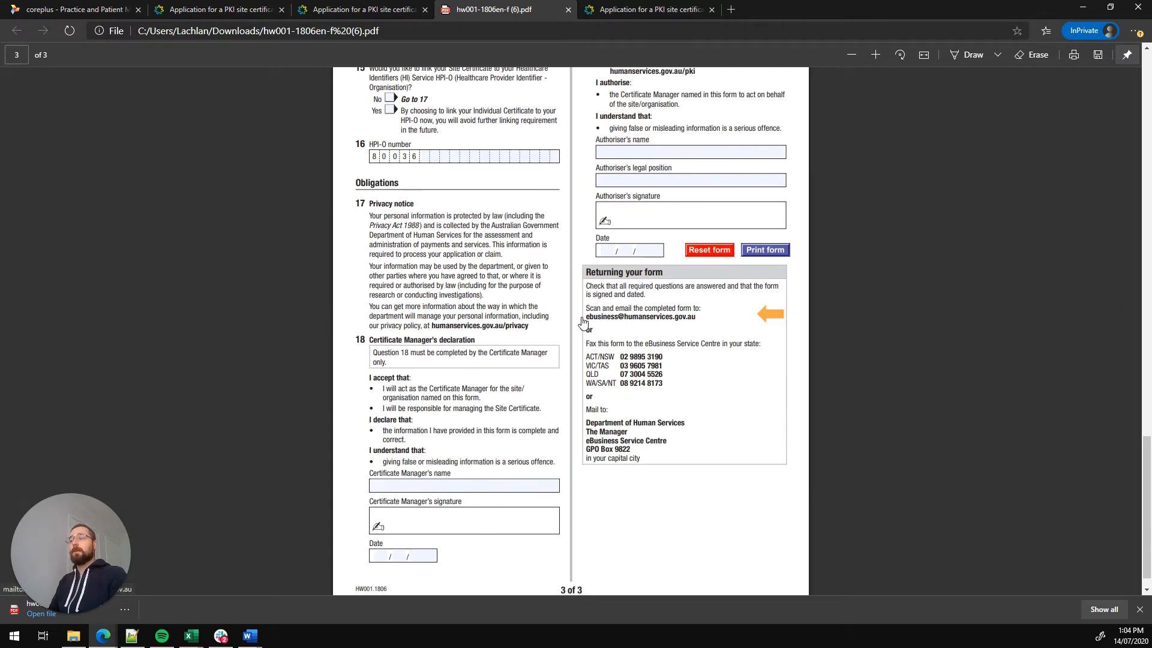
mouse_move(660, 324)
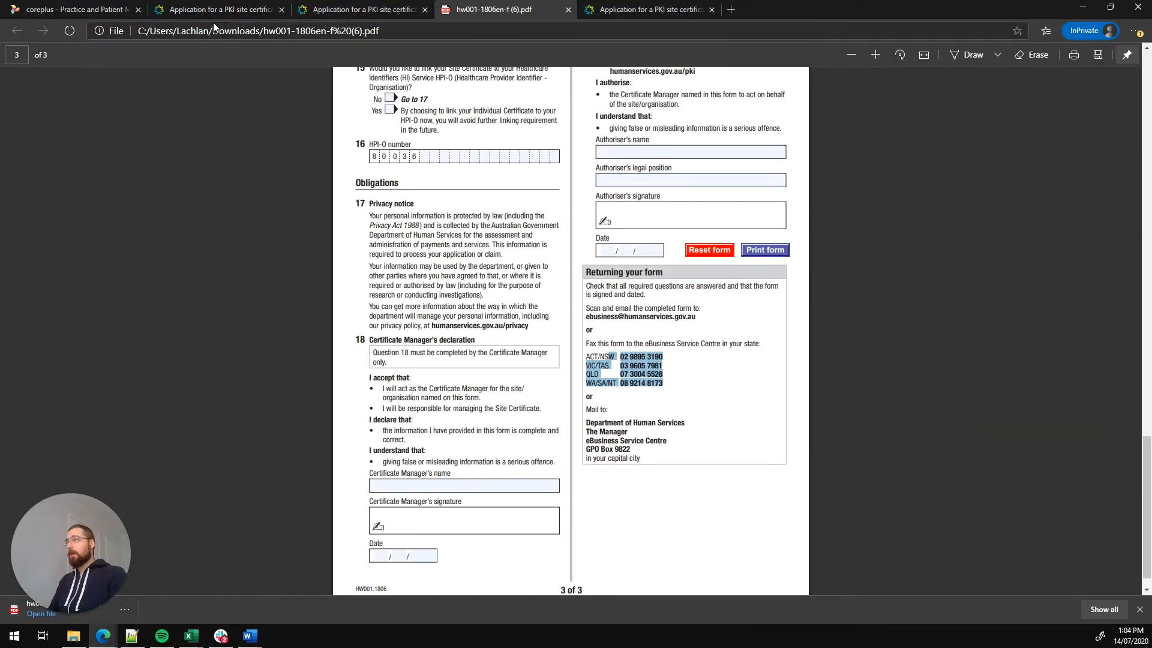
click(69, 9)
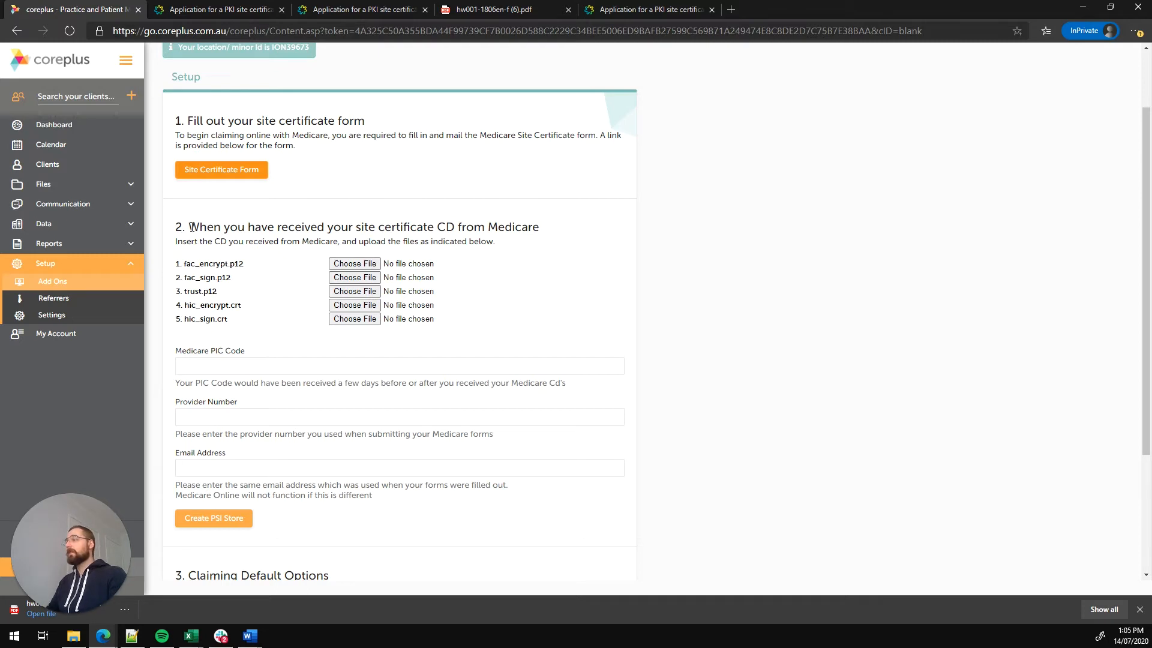
mouse_move(539, 229)
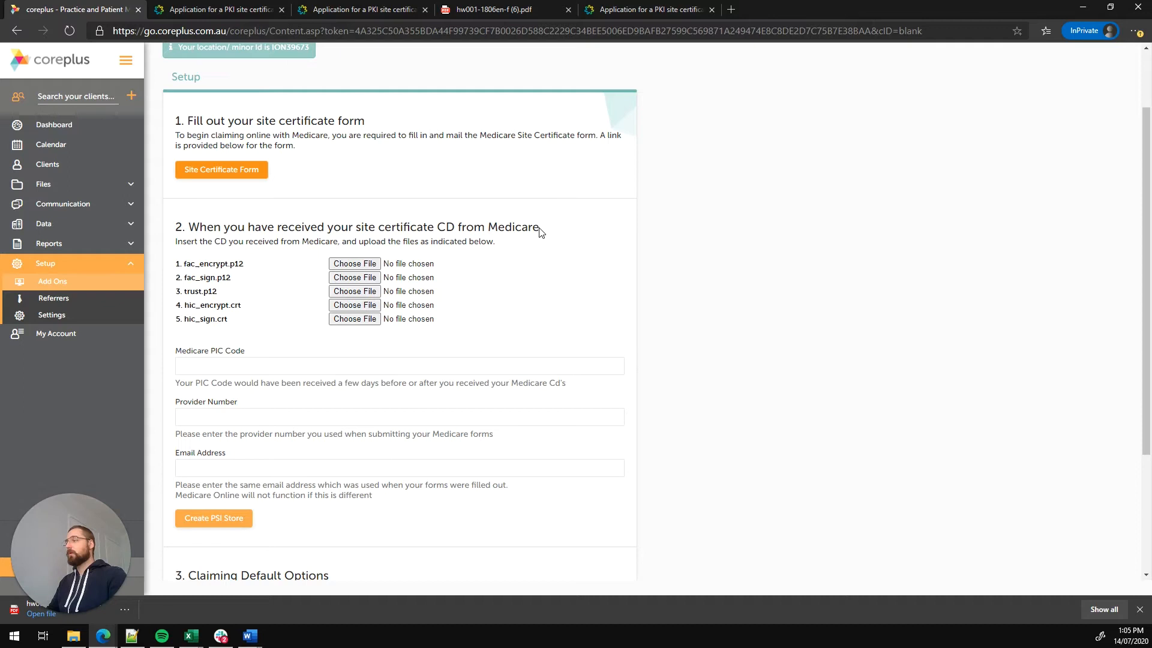
scroll(down, 3)
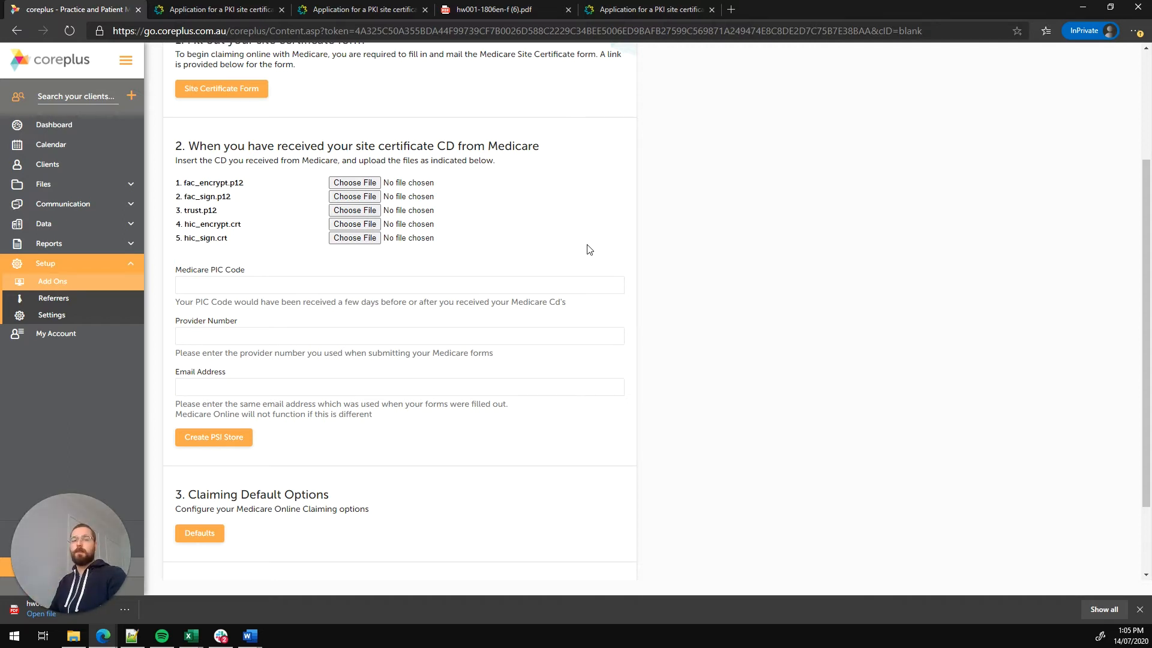
mouse_move(516, 226)
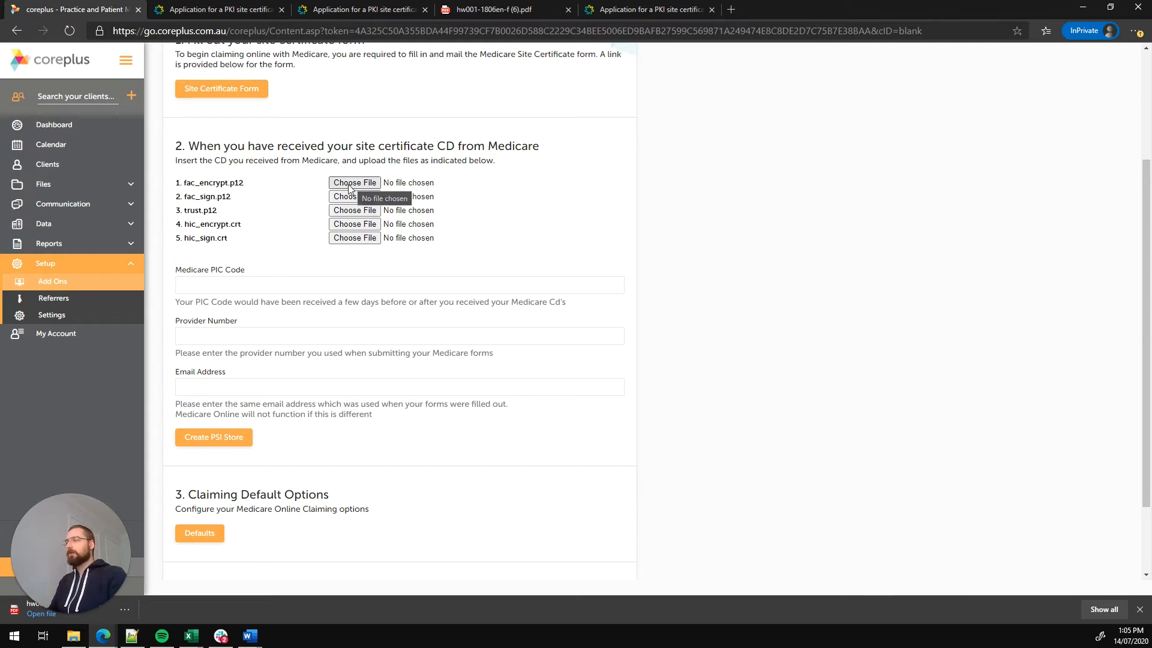
mouse_move(270, 222)
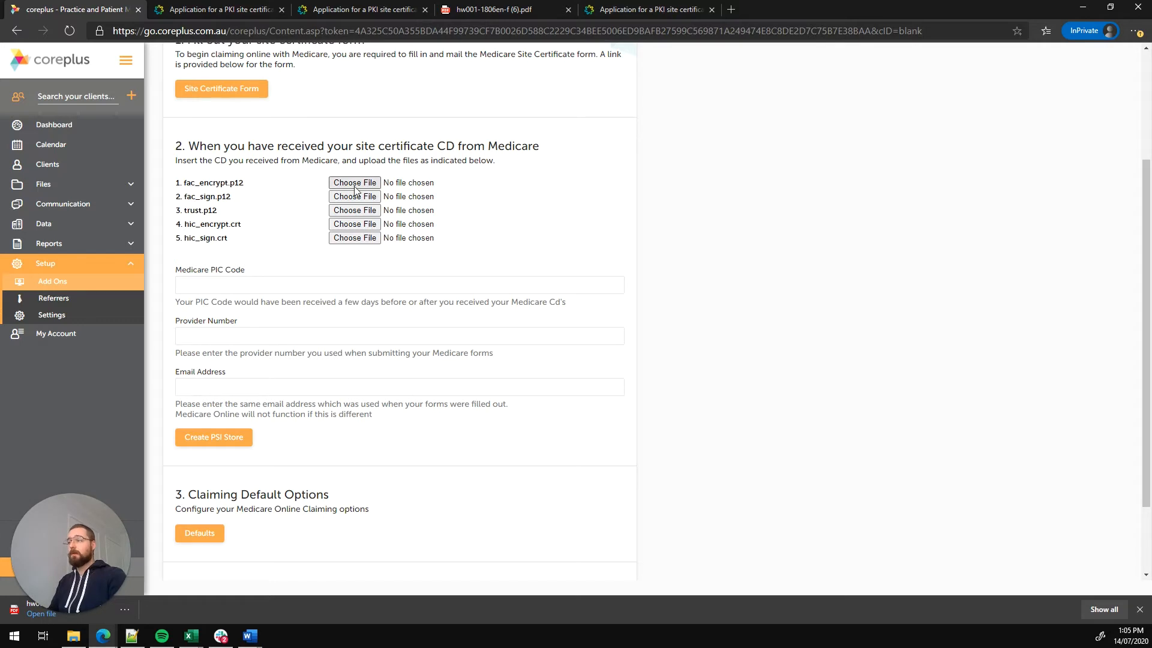
Step: Attach the fac_encrypt.p12 and fac_sign.p12 certificate files to the upload form
click(354, 182)
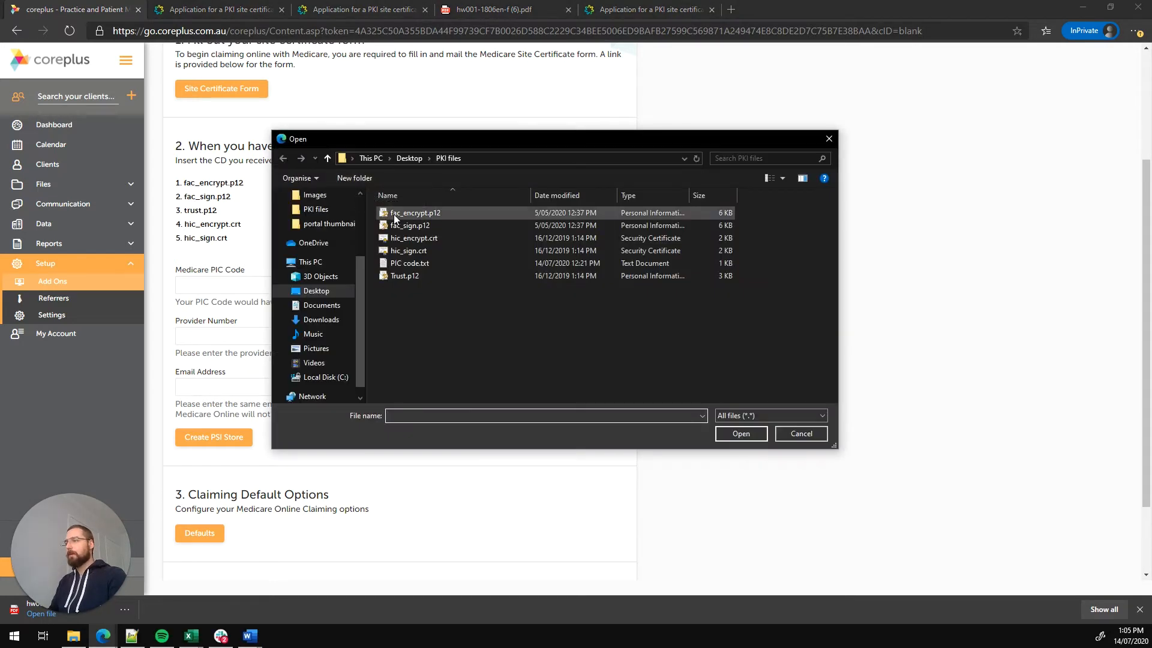
click(415, 213)
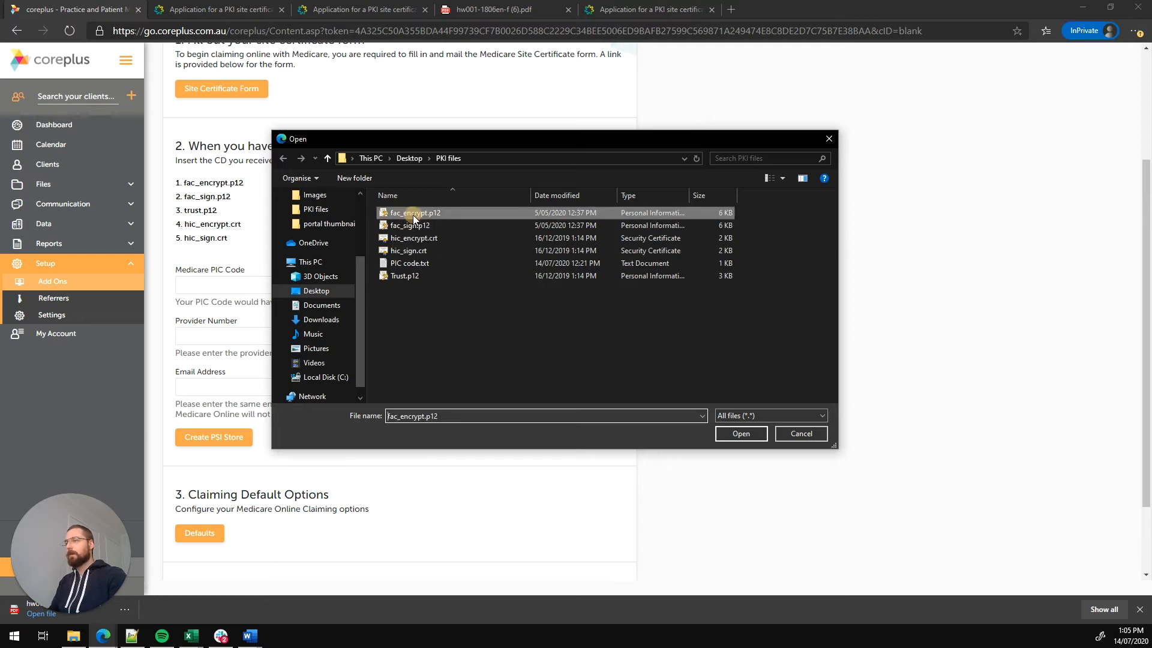
click(741, 434)
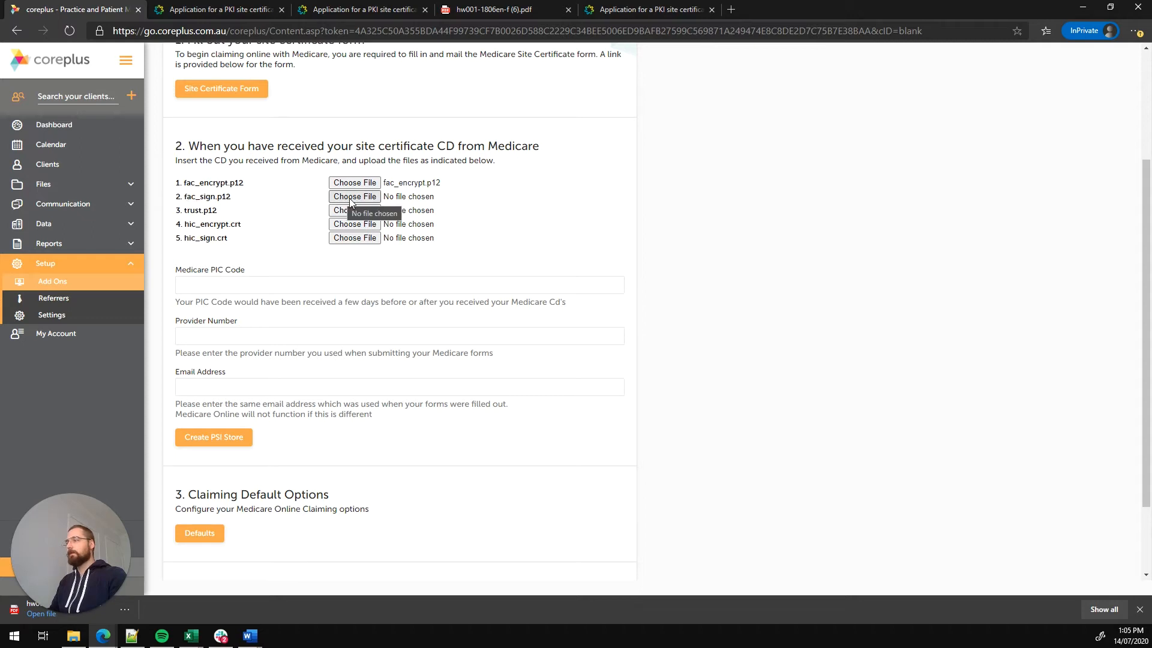
click(354, 196)
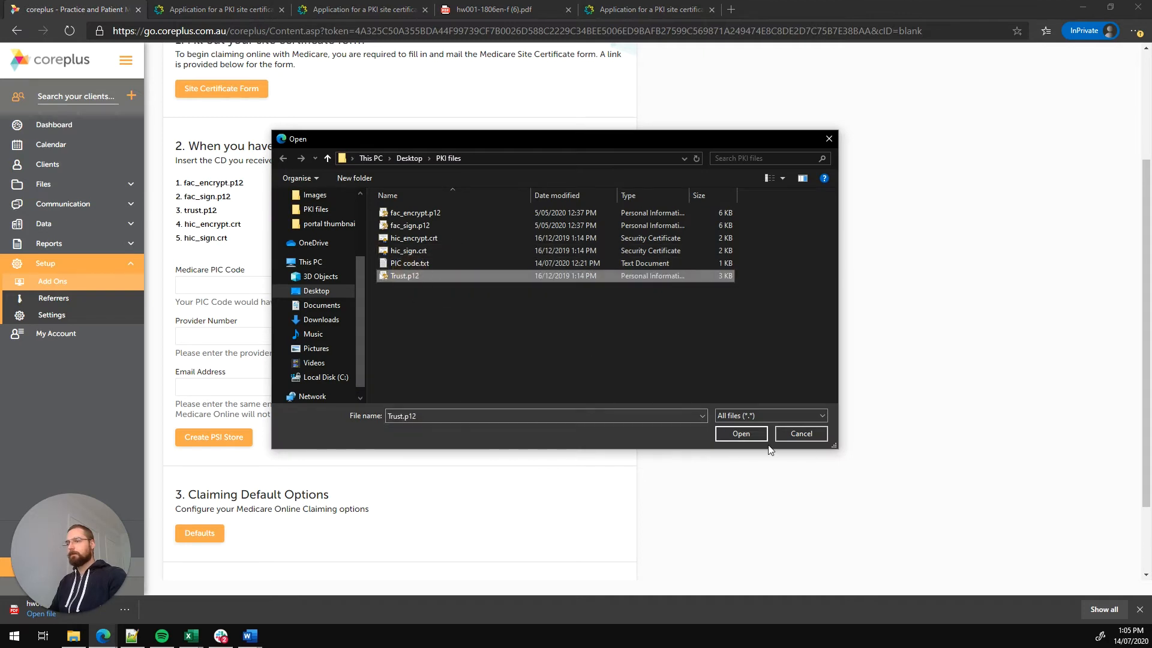
click(741, 433)
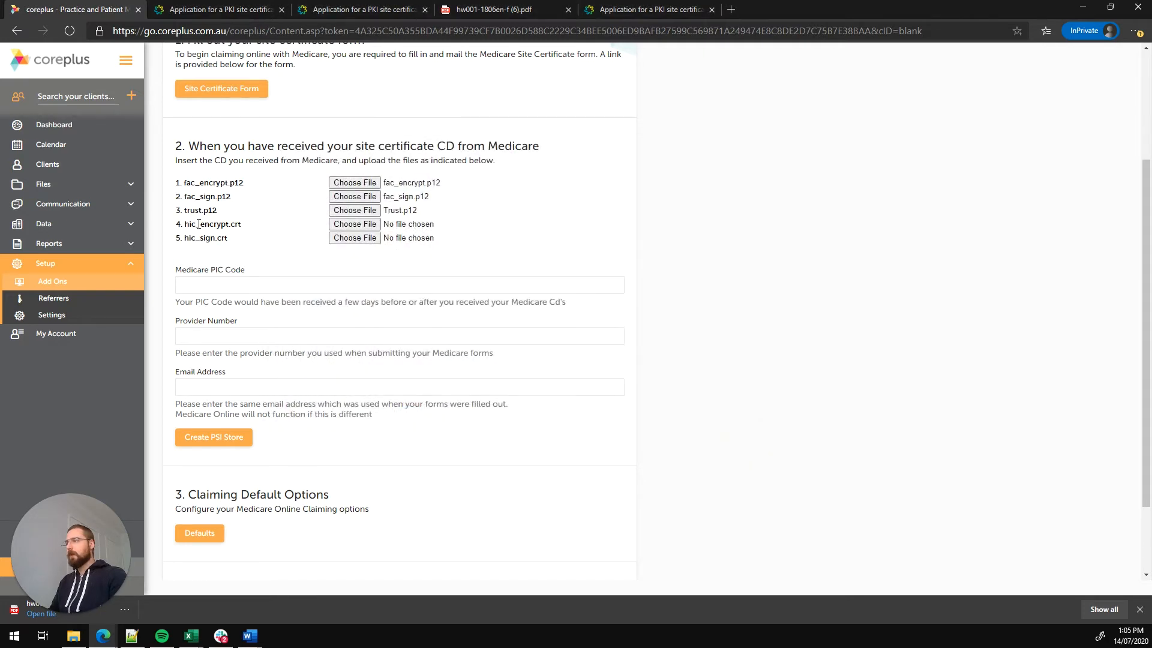
mouse_move(264, 230)
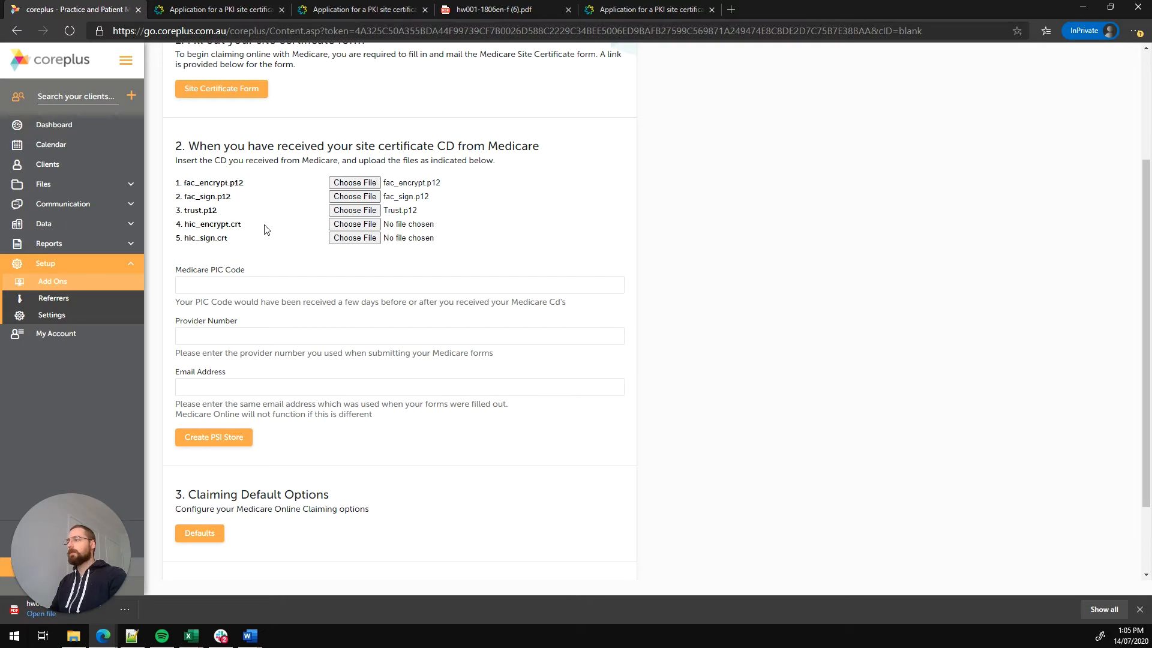
Step: Attach the hic_encrypt.crt and hic_sign.crt certificate files
click(354, 224)
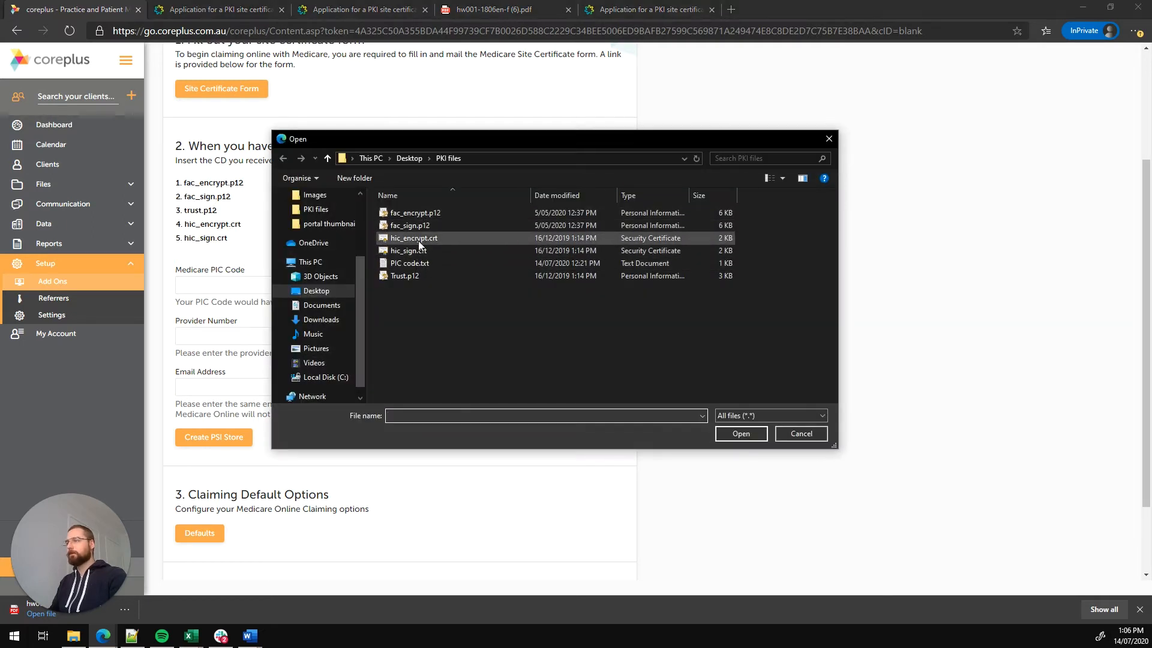
click(741, 433)
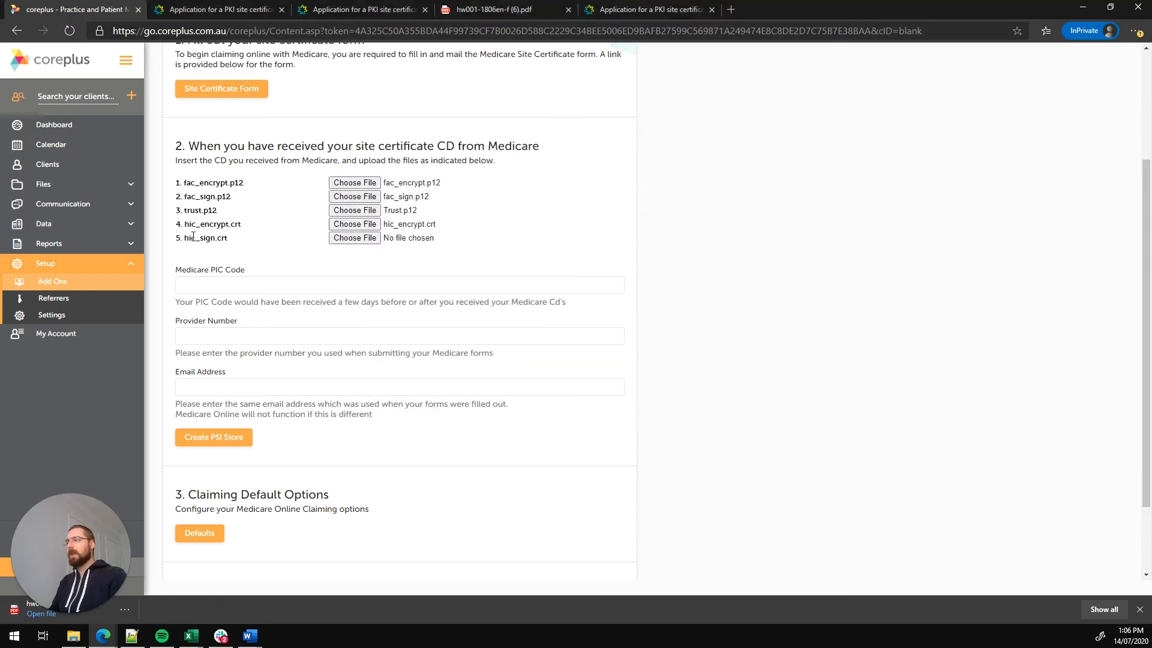
mouse_move(215, 240)
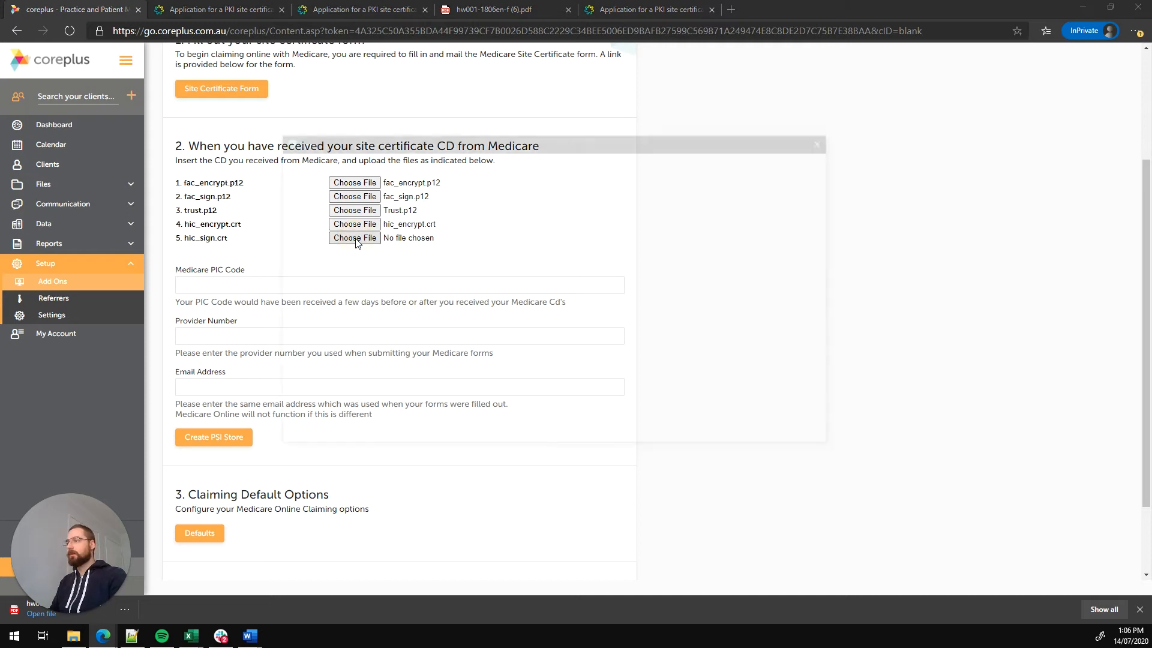
click(354, 238)
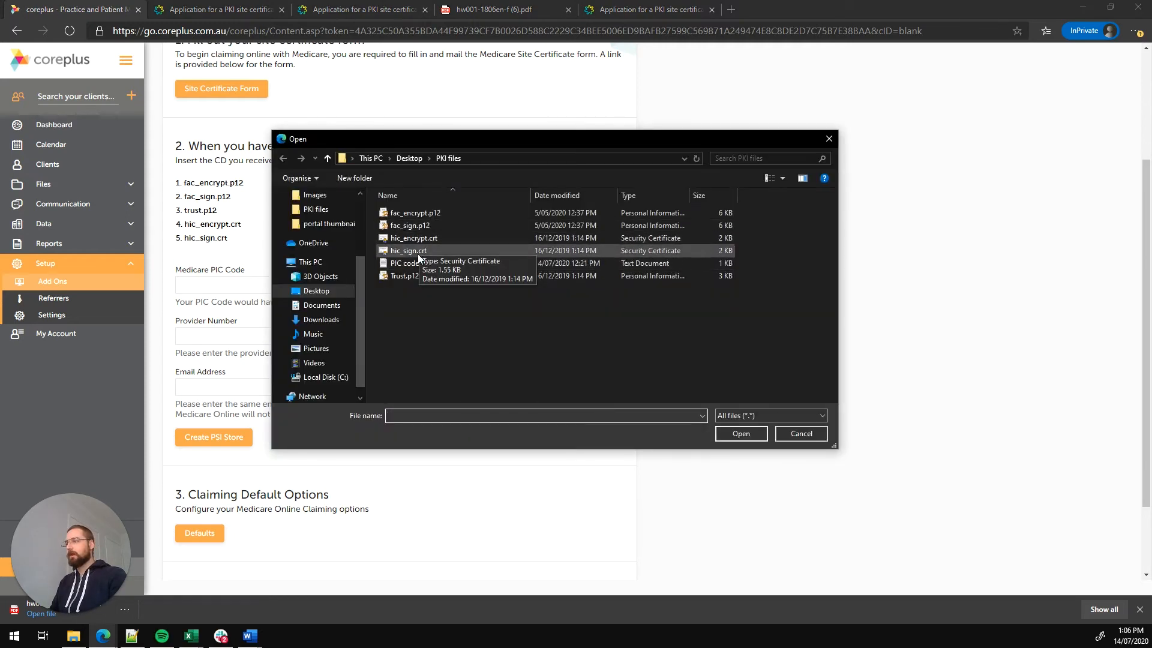
click(408, 251)
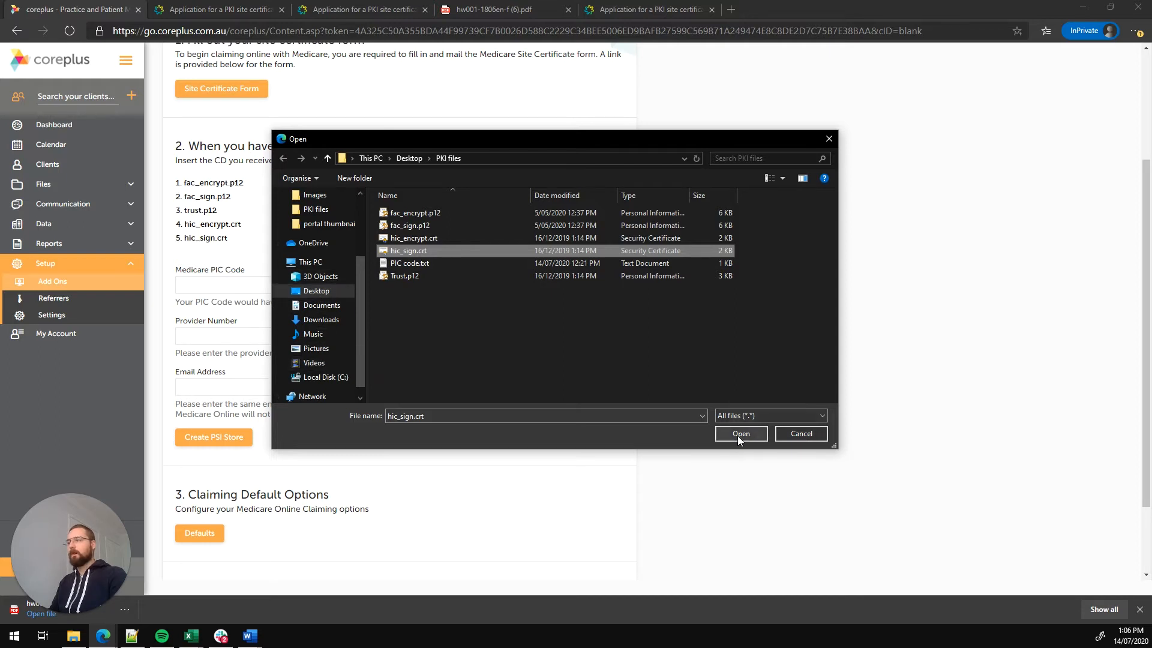
click(740, 433)
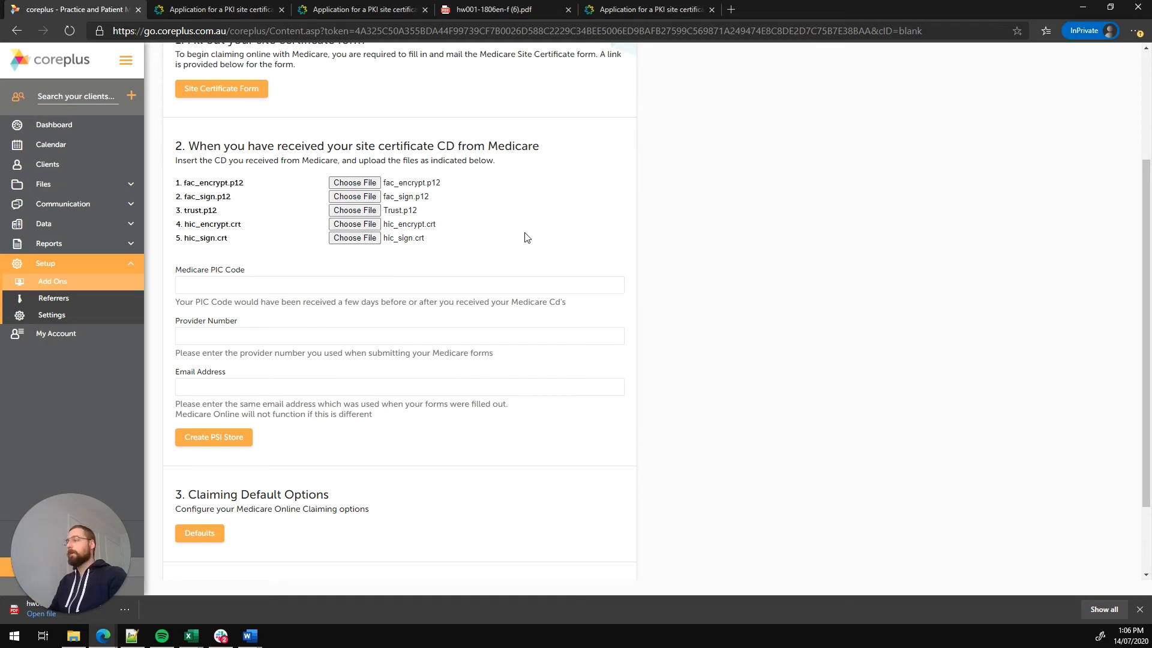
Step: Open PIC code.txt from the PKI files folder and copy the PIC code
scroll(down, 3)
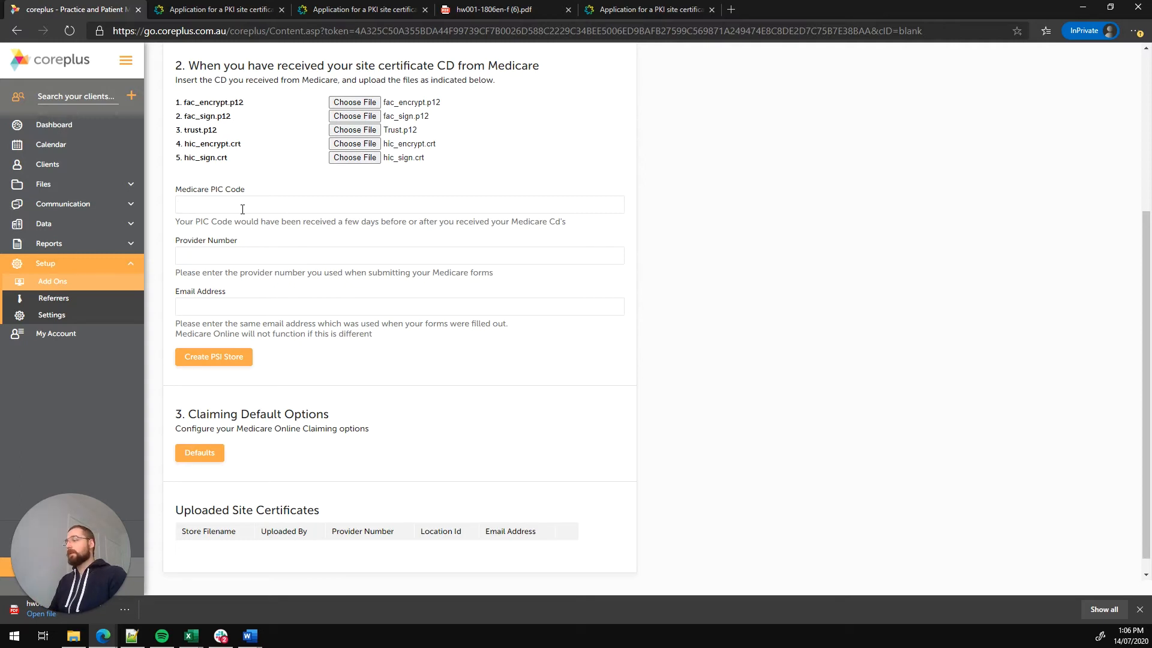
mouse_move(88, 640)
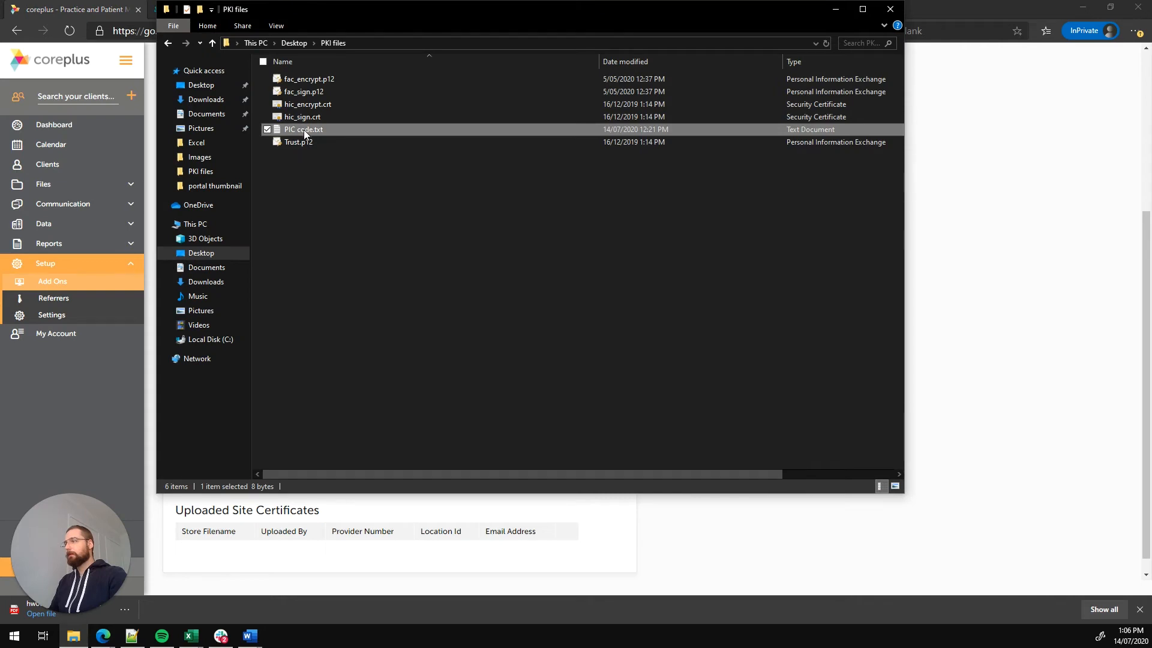
double_click(304, 130)
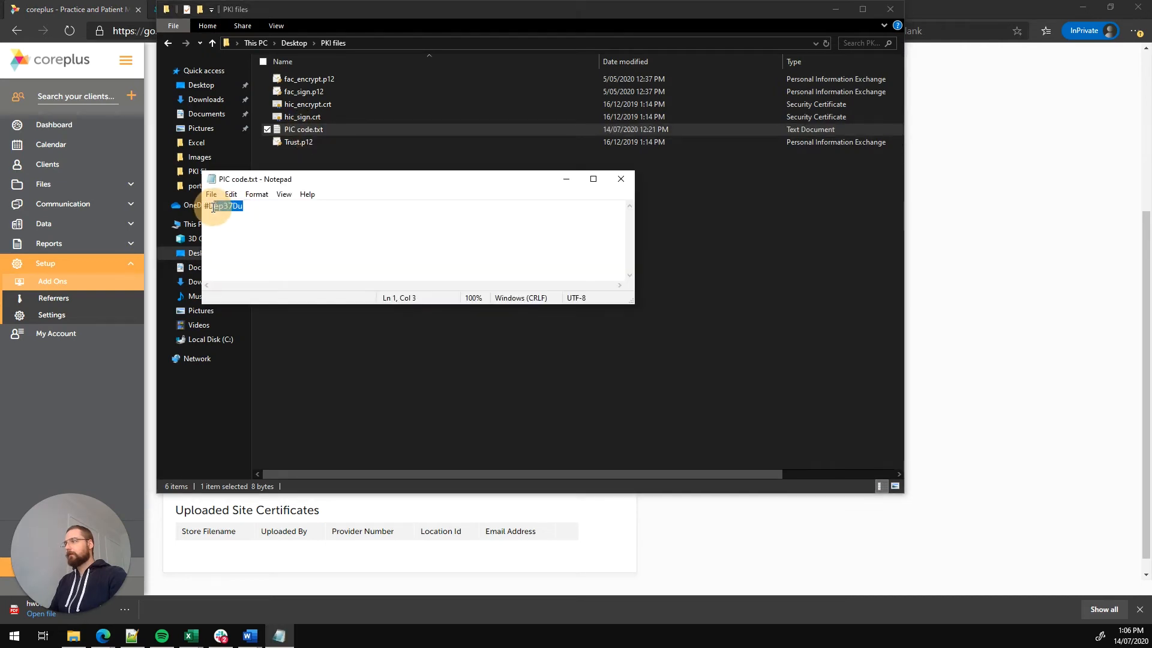
right_click(224, 206)
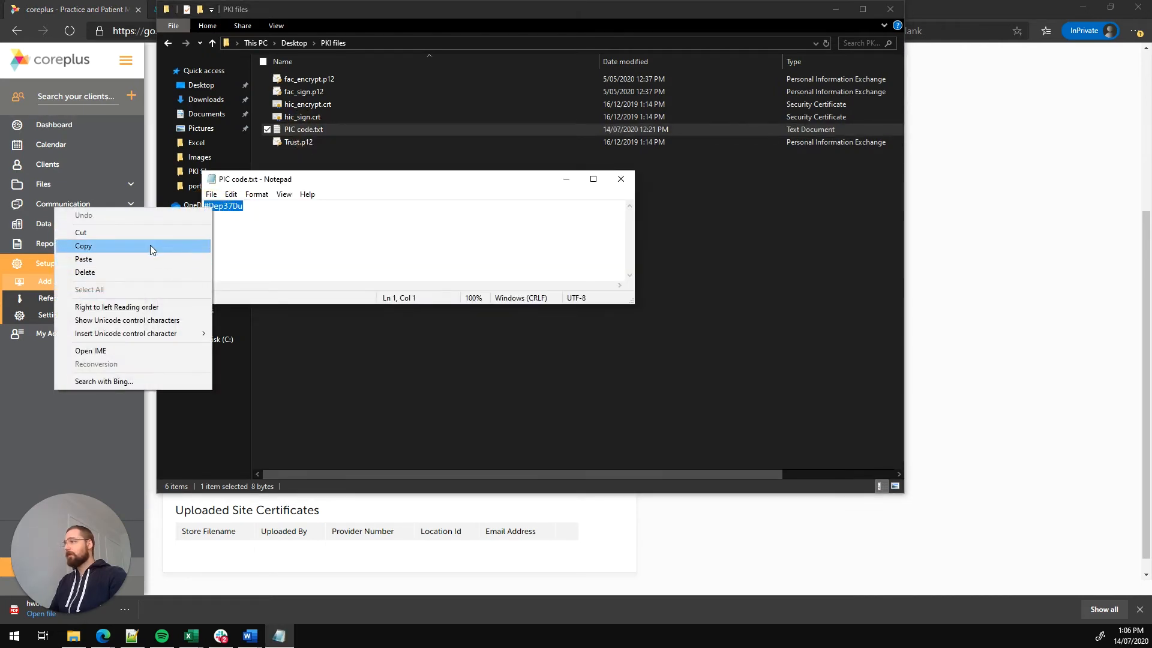
click(83, 245)
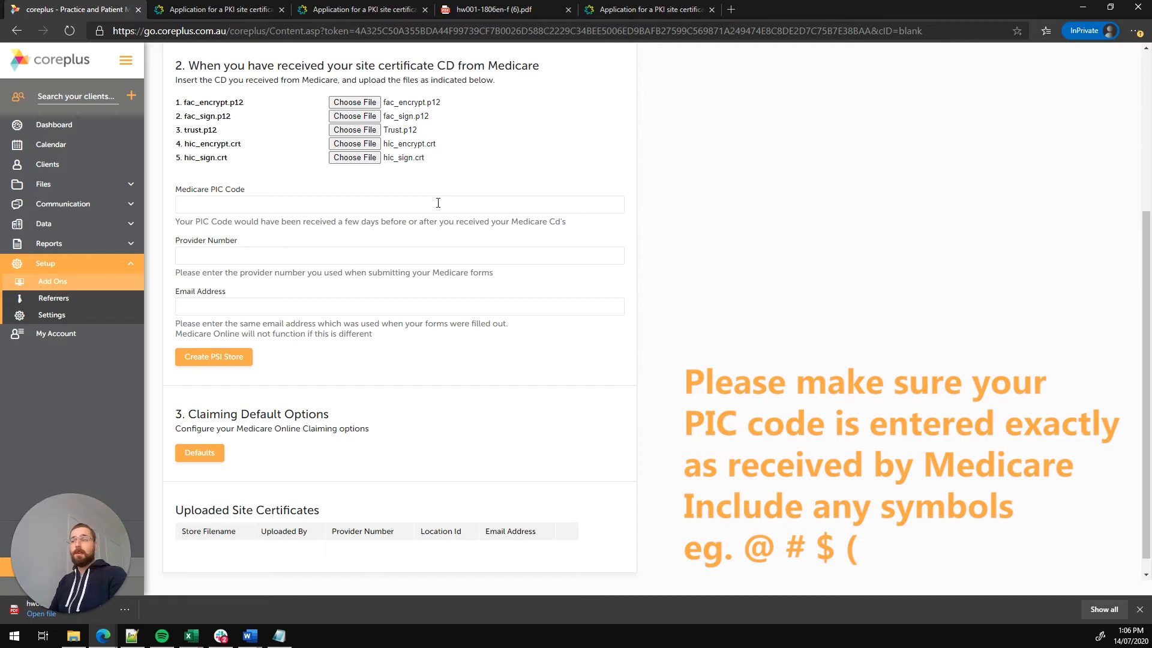
Step: Paste the PIC code, enter provider number 1234567X and email, then create the PSI store
click(400, 204)
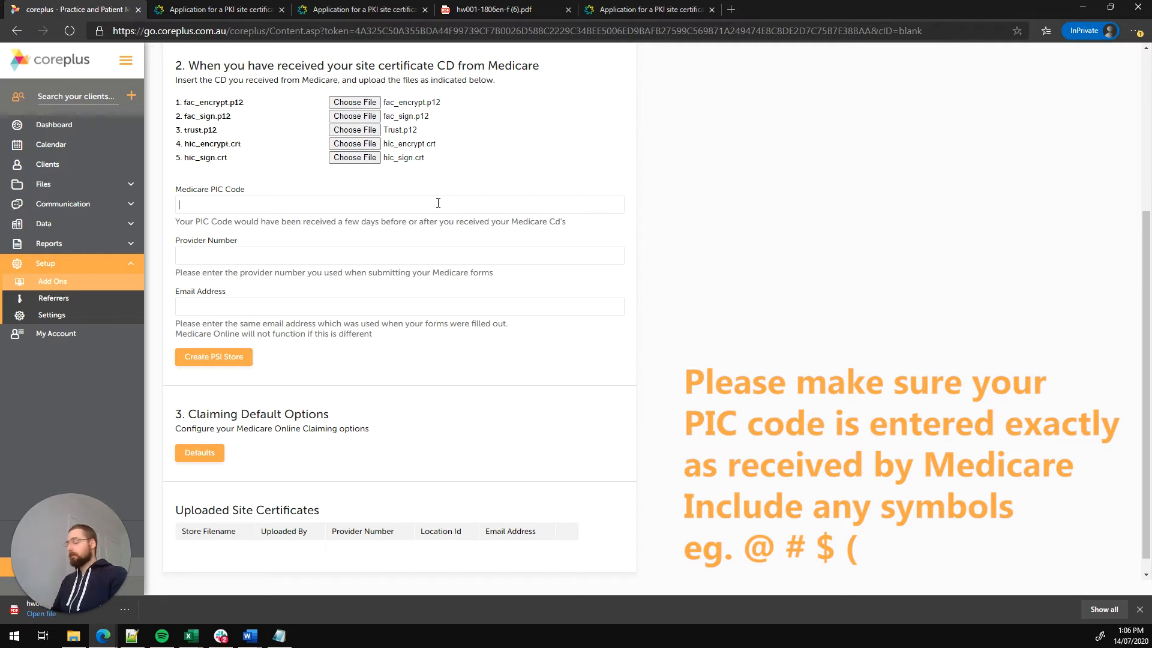
right_click(400, 204)
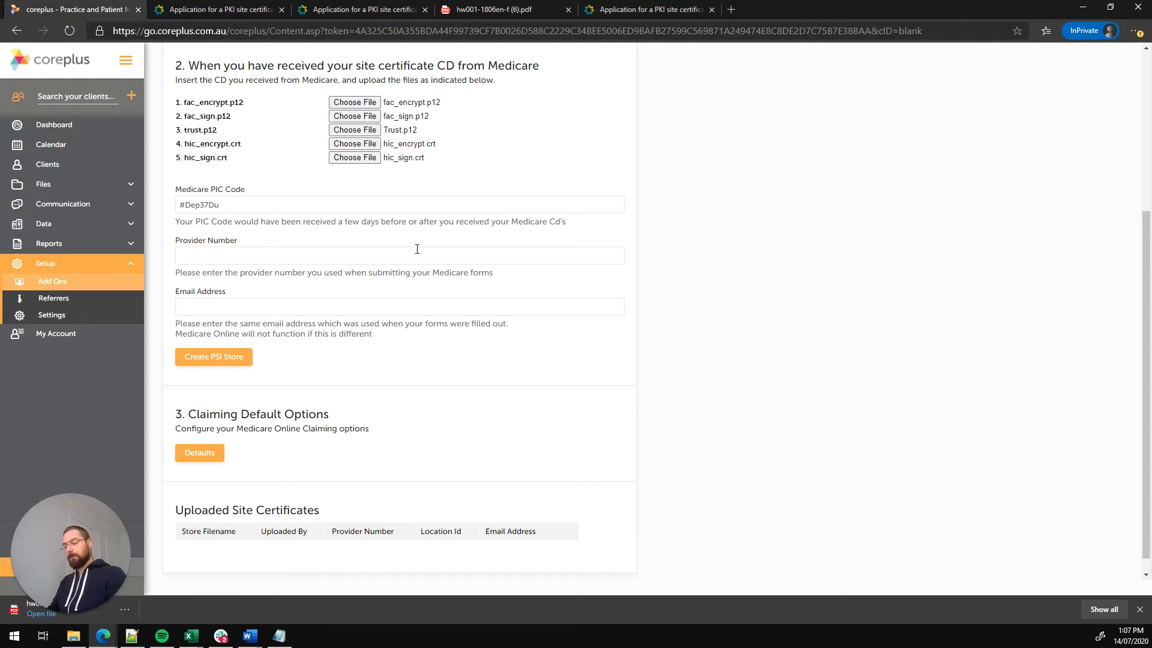
text(1234567X)
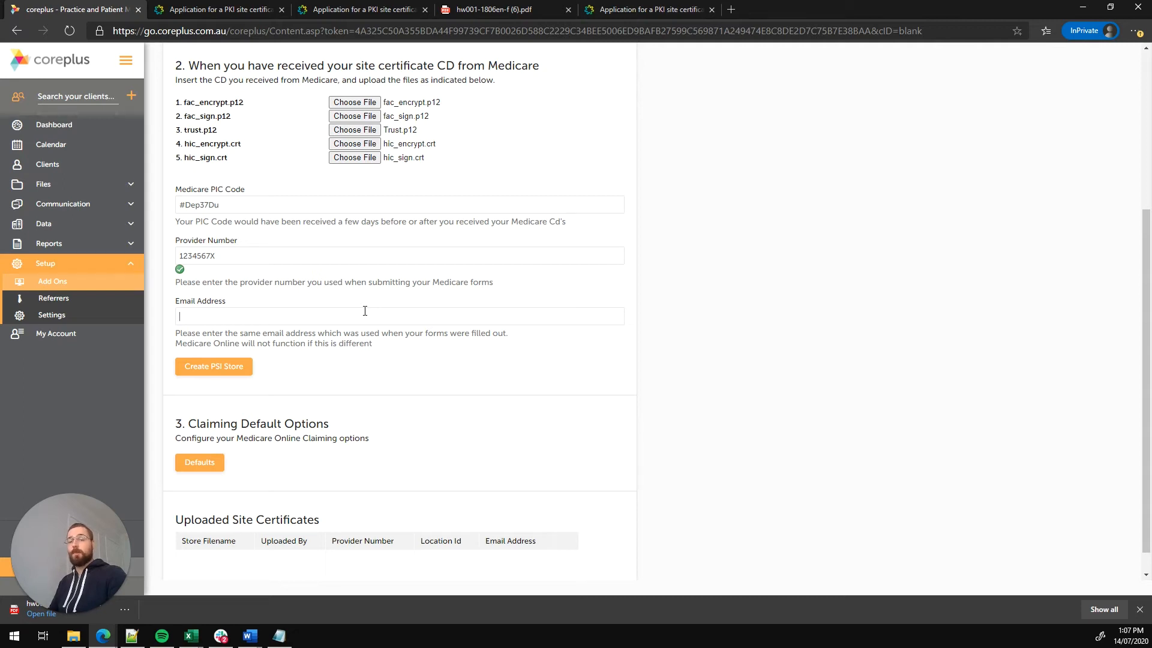
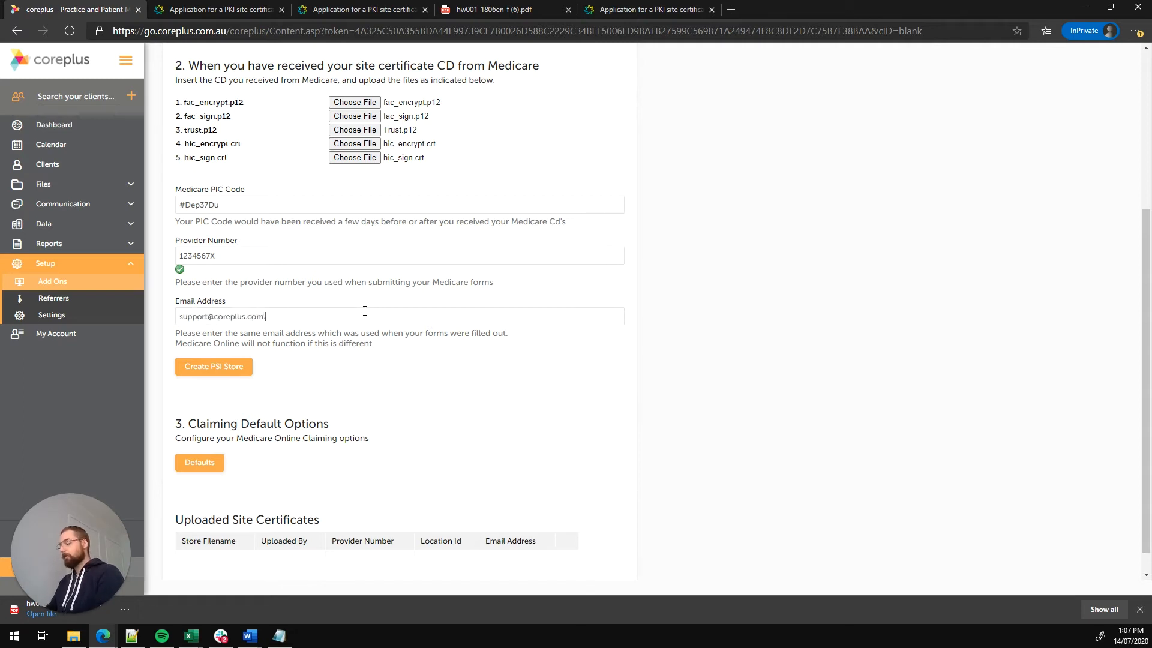
text(au)
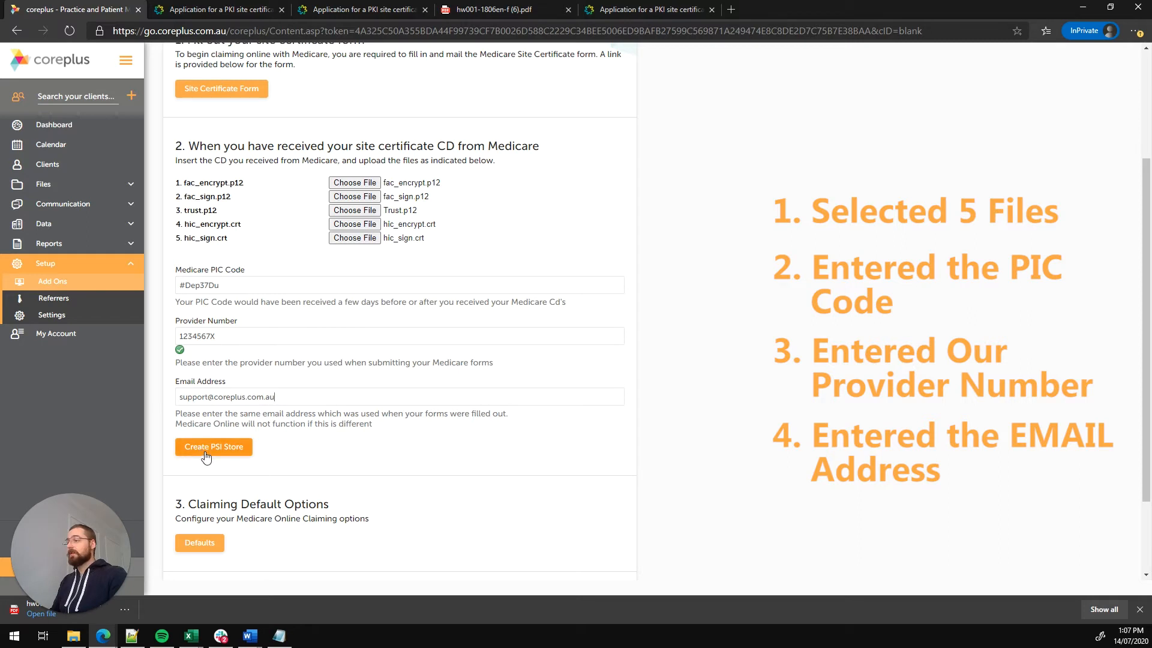
mouse_move(220, 455)
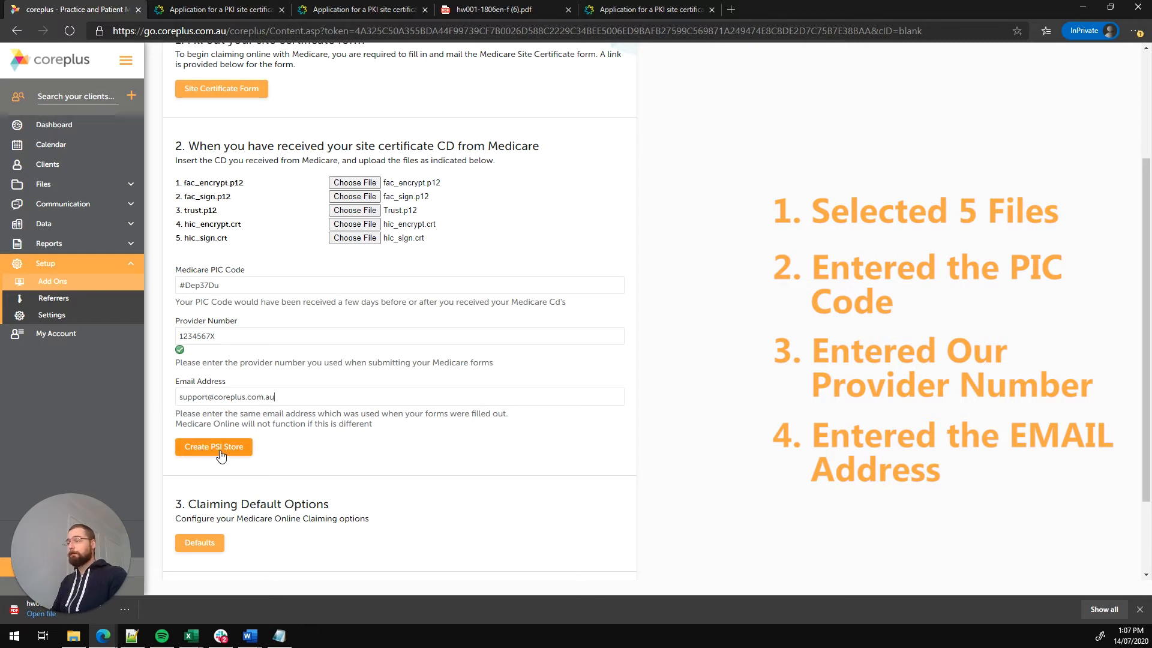
click(214, 446)
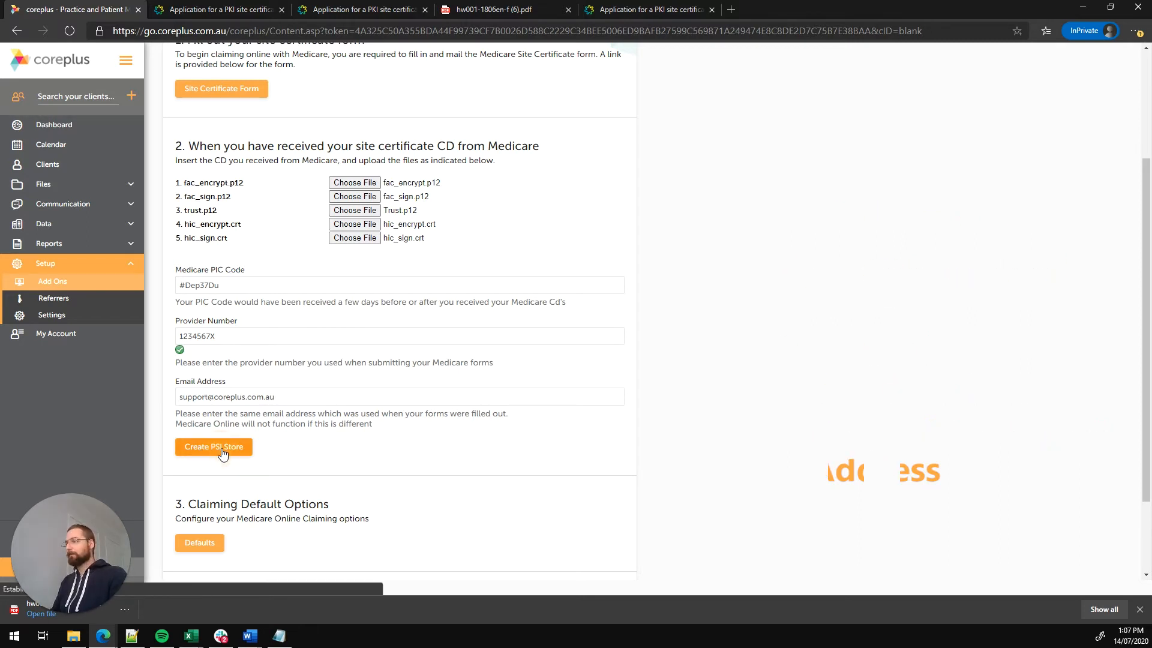
Step: Submit Create PSI Store and wait for the upload success message
click(214, 446)
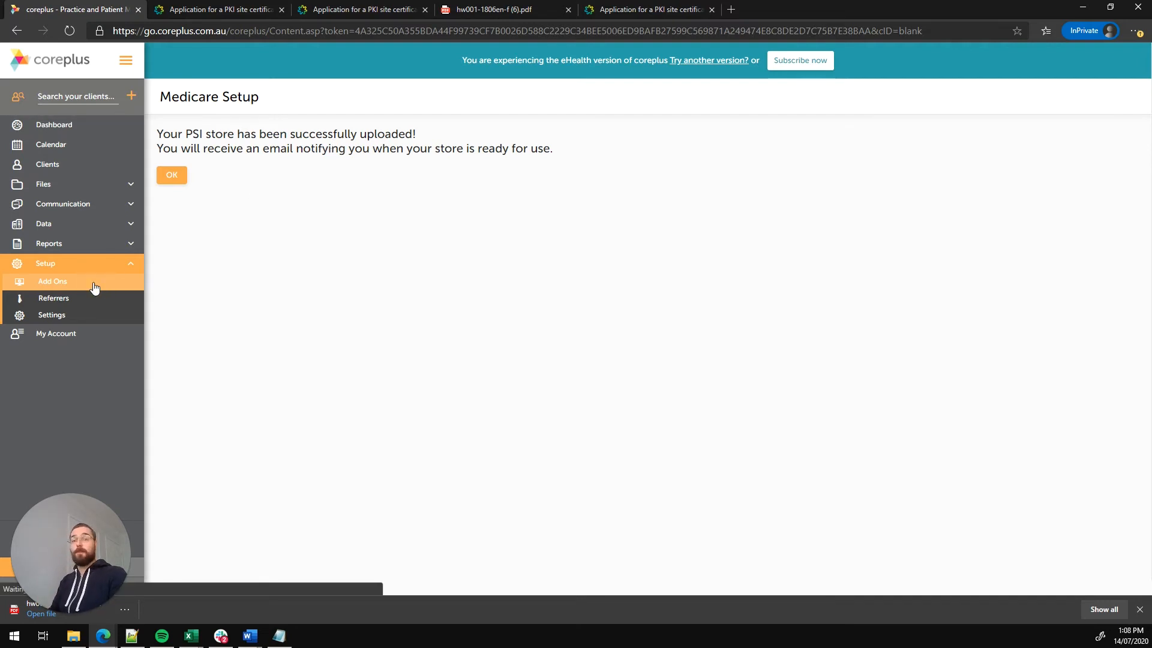
Step: Dismiss the PSI store upload confirmation and scroll to the Uploaded Site Certificates list
click(171, 175)
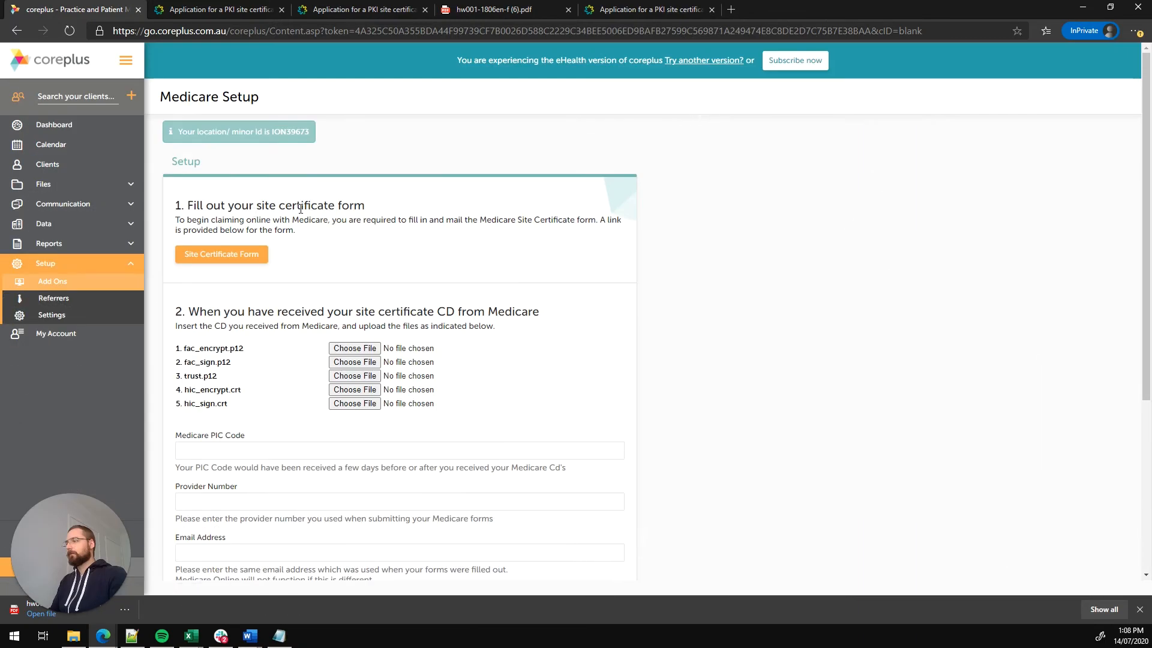
scroll(down, 3)
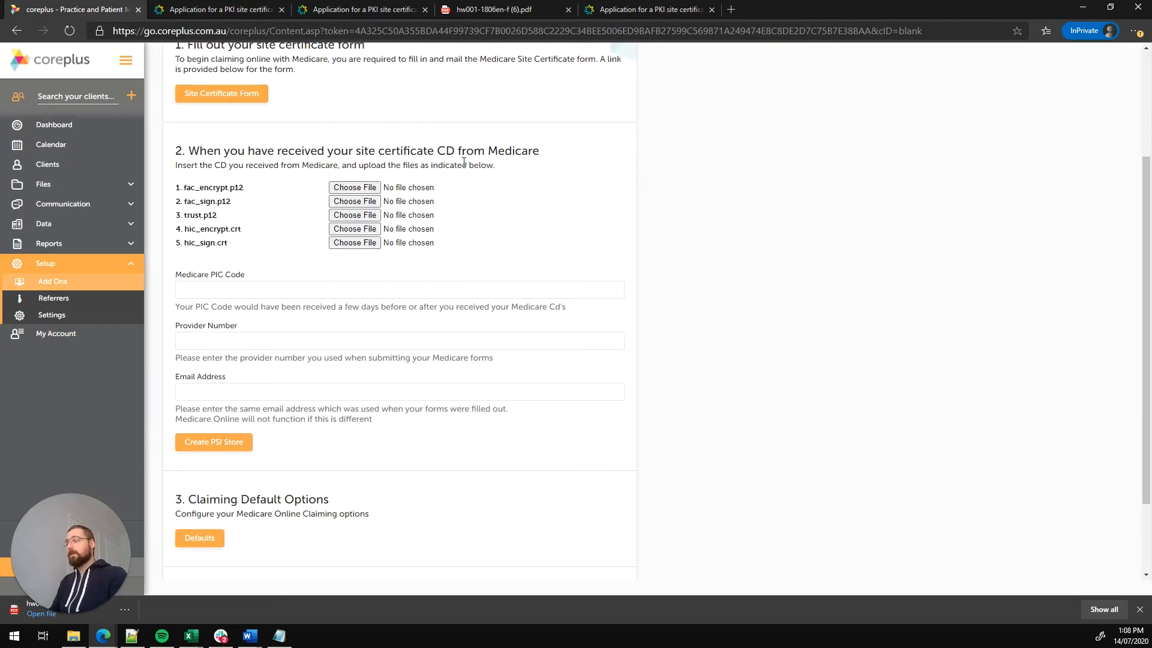
scroll(down, 3)
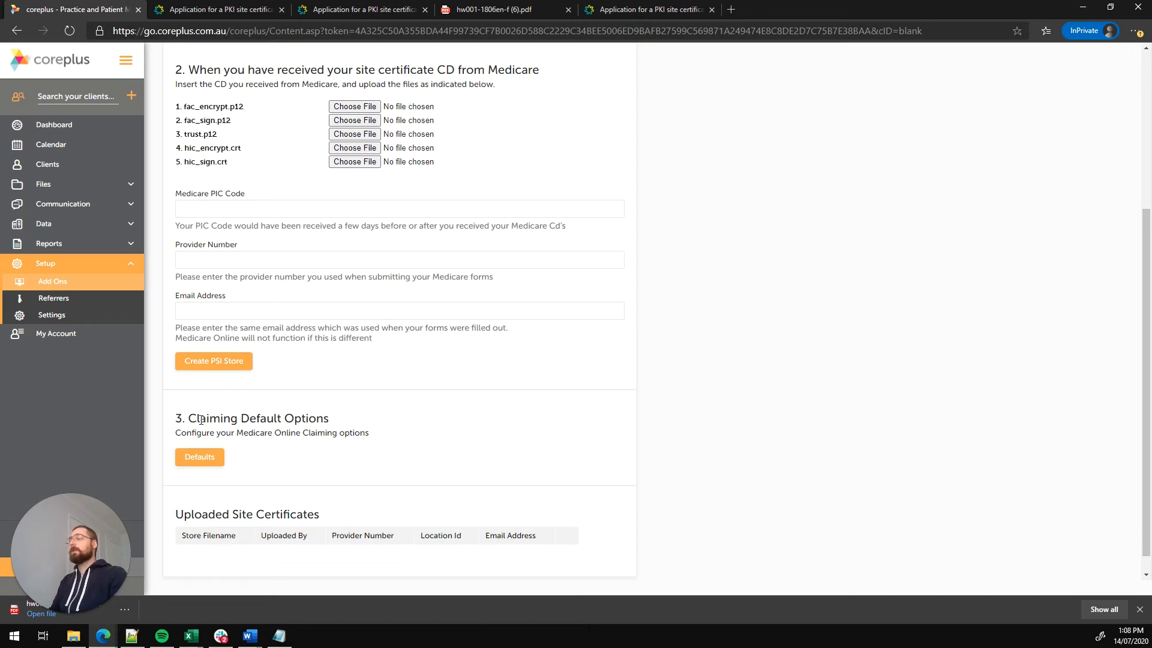
mouse_move(332, 422)
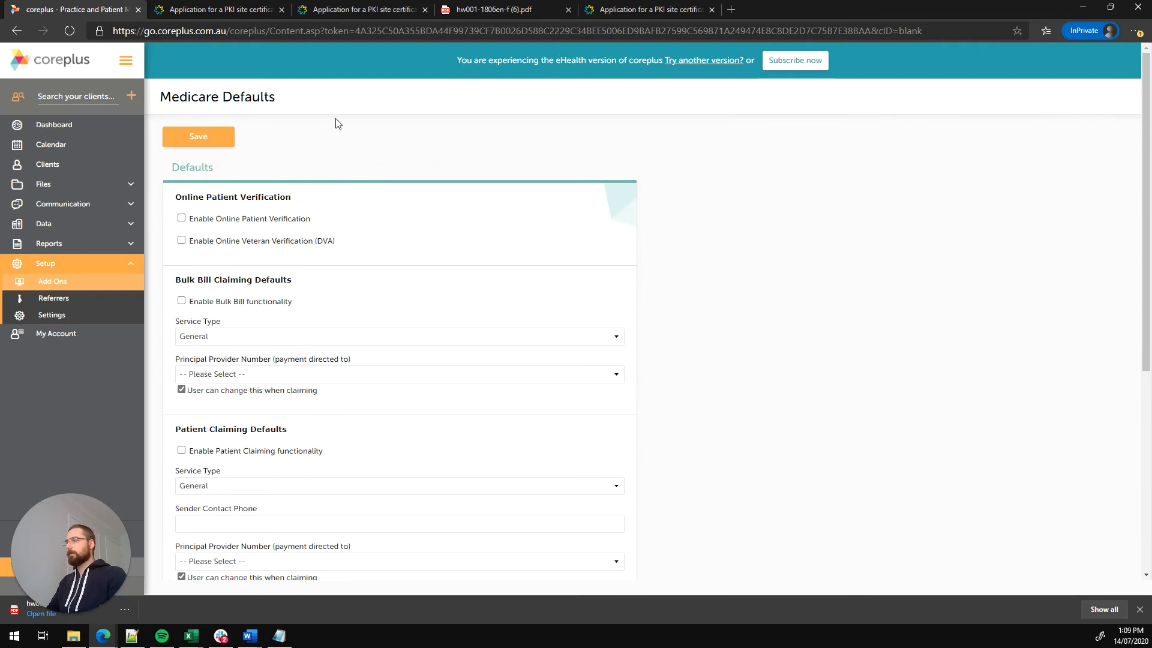
Step: Tick Enable Online Patient Verification and Enable Online Veteran Verification (DVA)
scroll(down, 3)
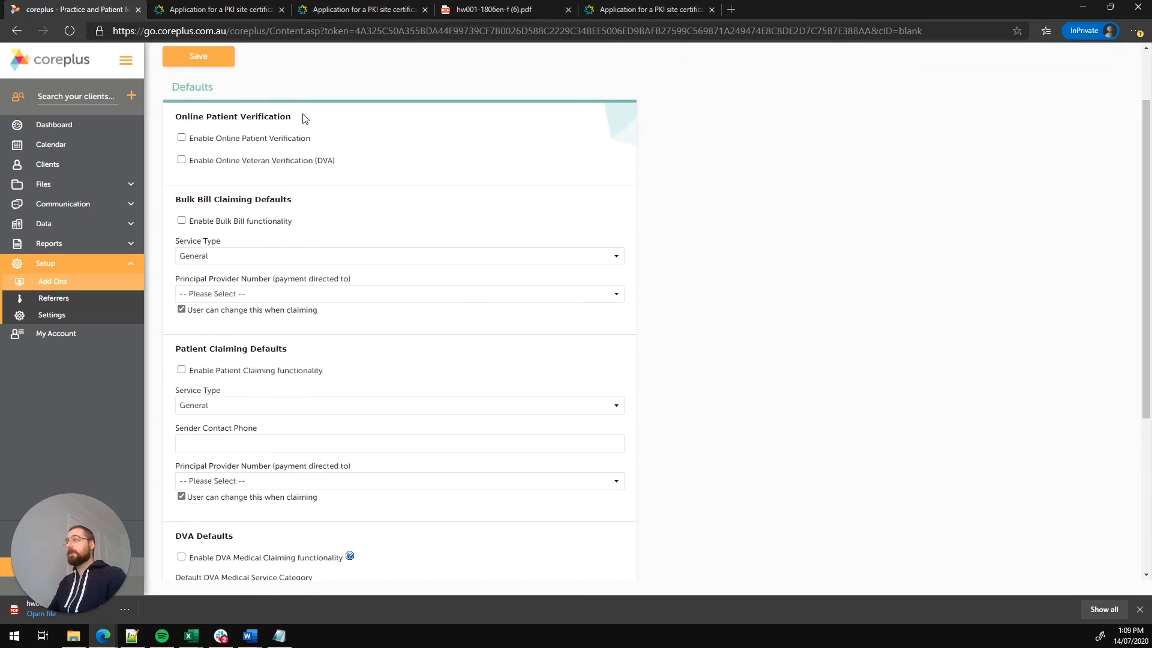
mouse_move(190, 118)
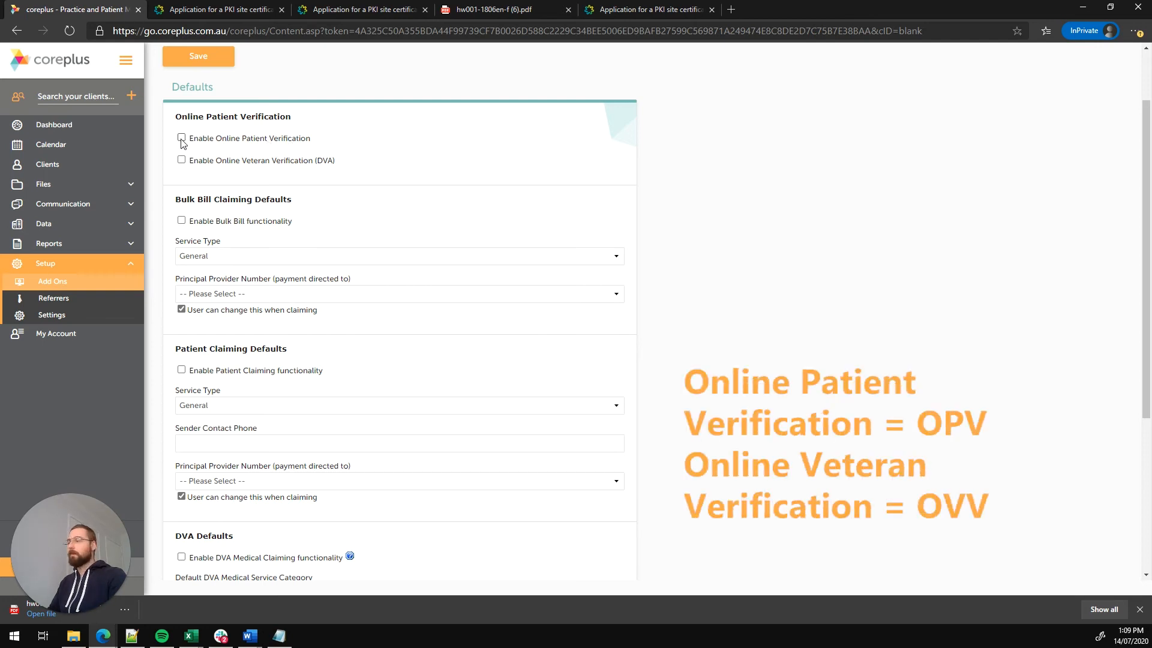
click(181, 138)
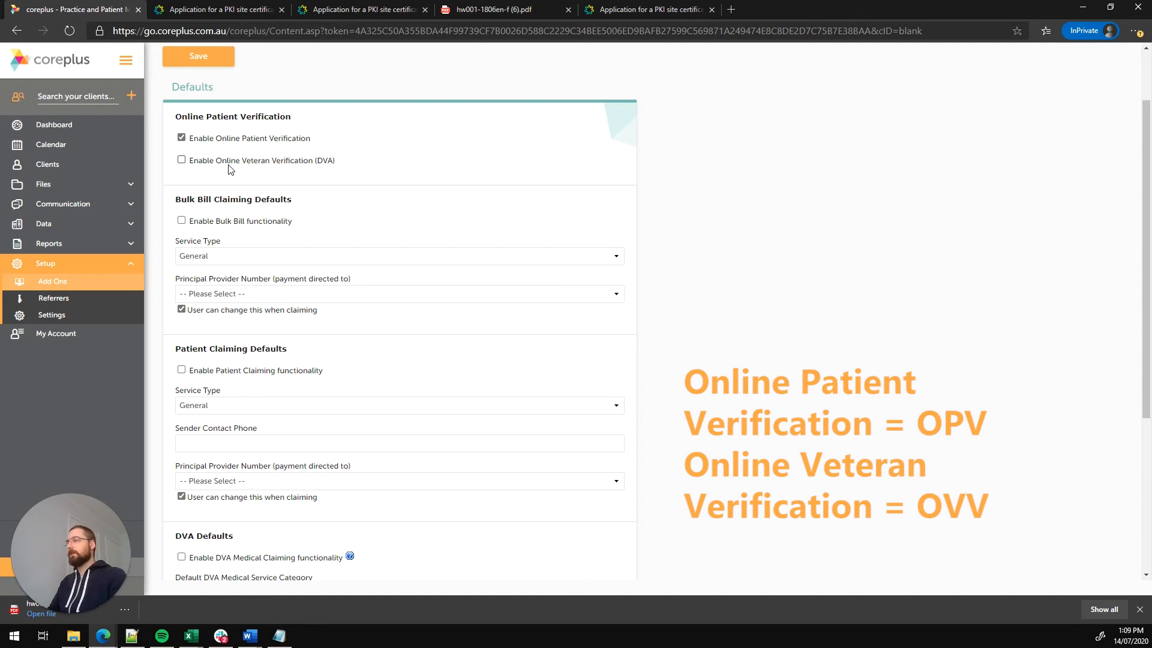
click(182, 159)
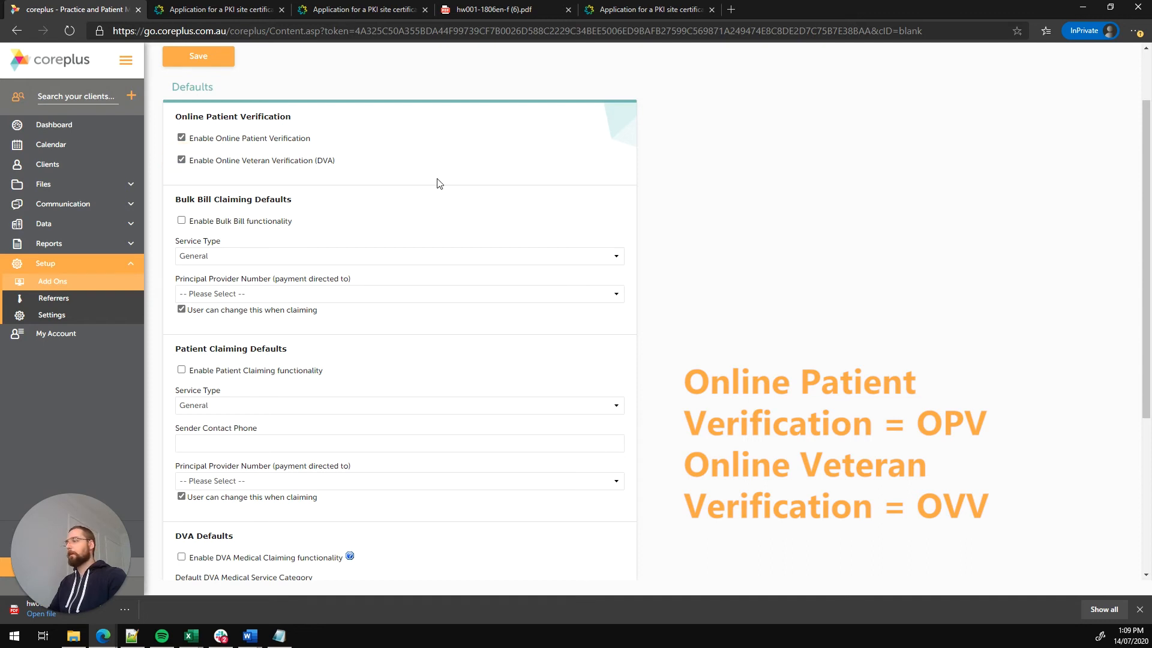
scroll(down, 3)
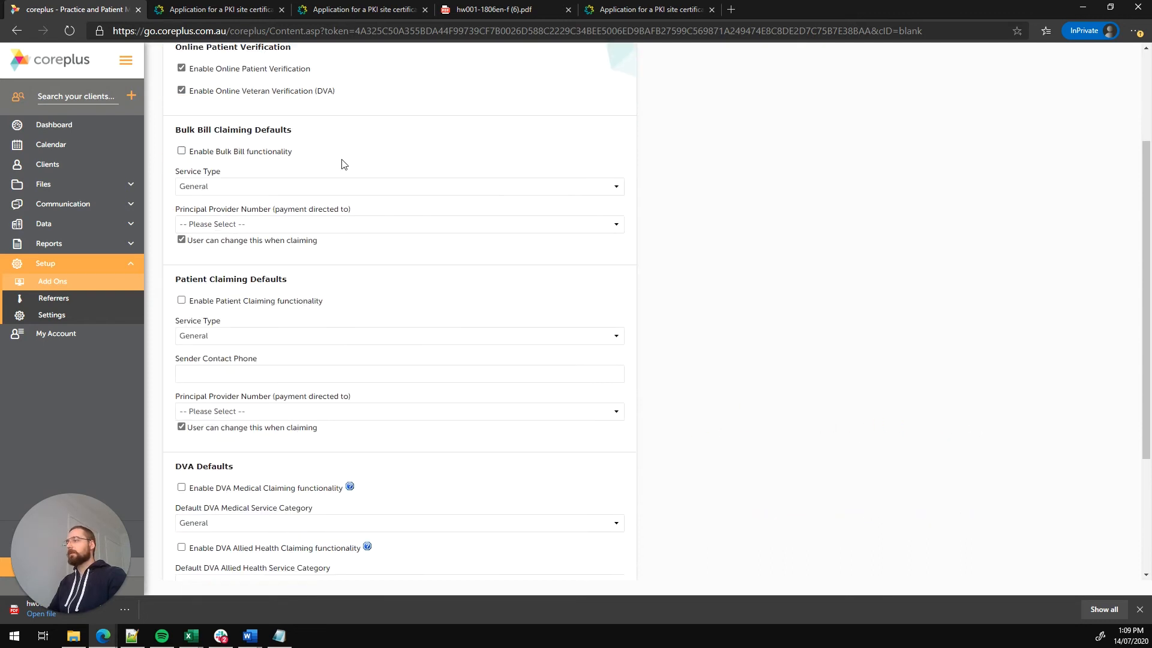
scroll(down, 3)
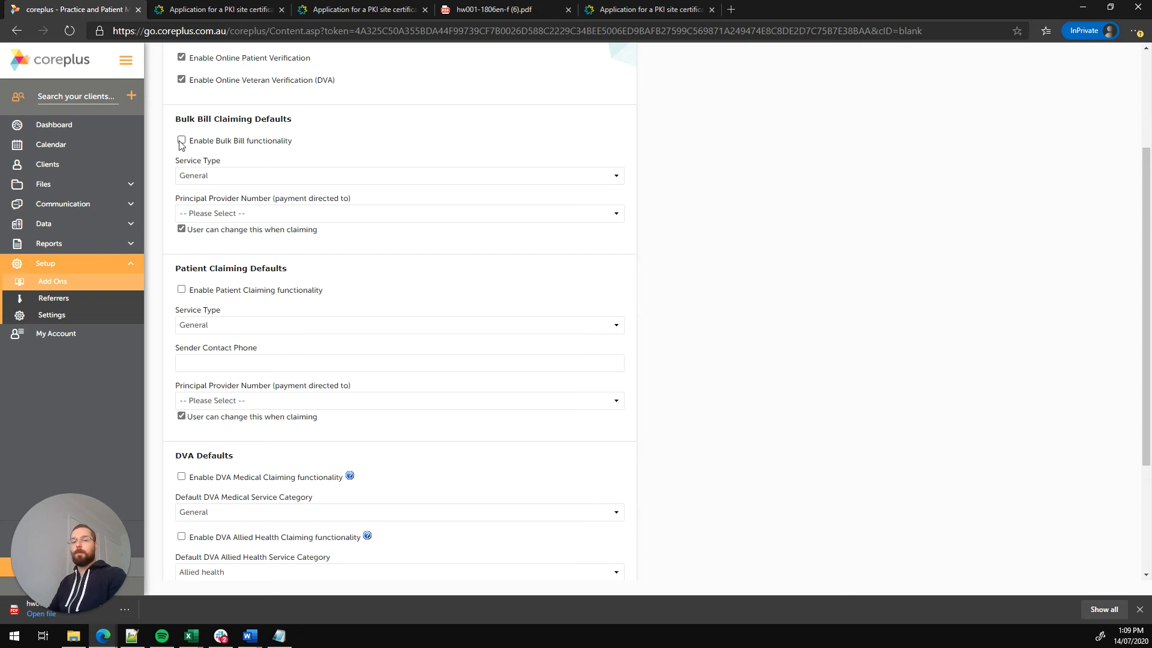
Step: Enable bulk bill claiming with Specialist service type and auto-selected principal provider number
click(181, 140)
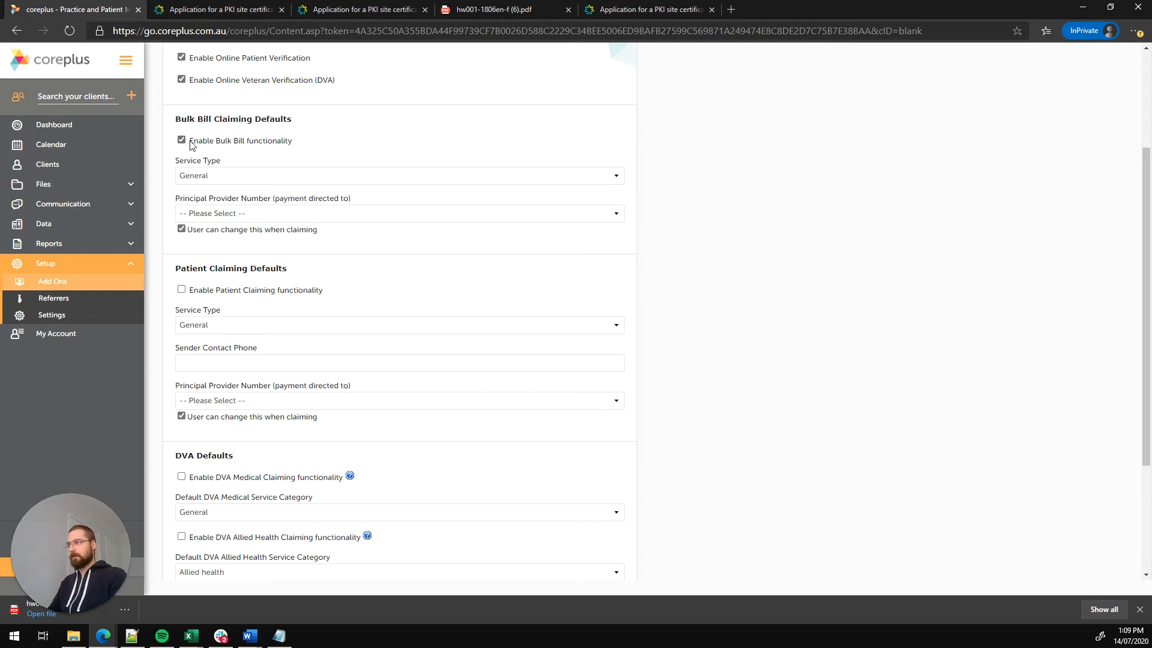
mouse_move(183, 166)
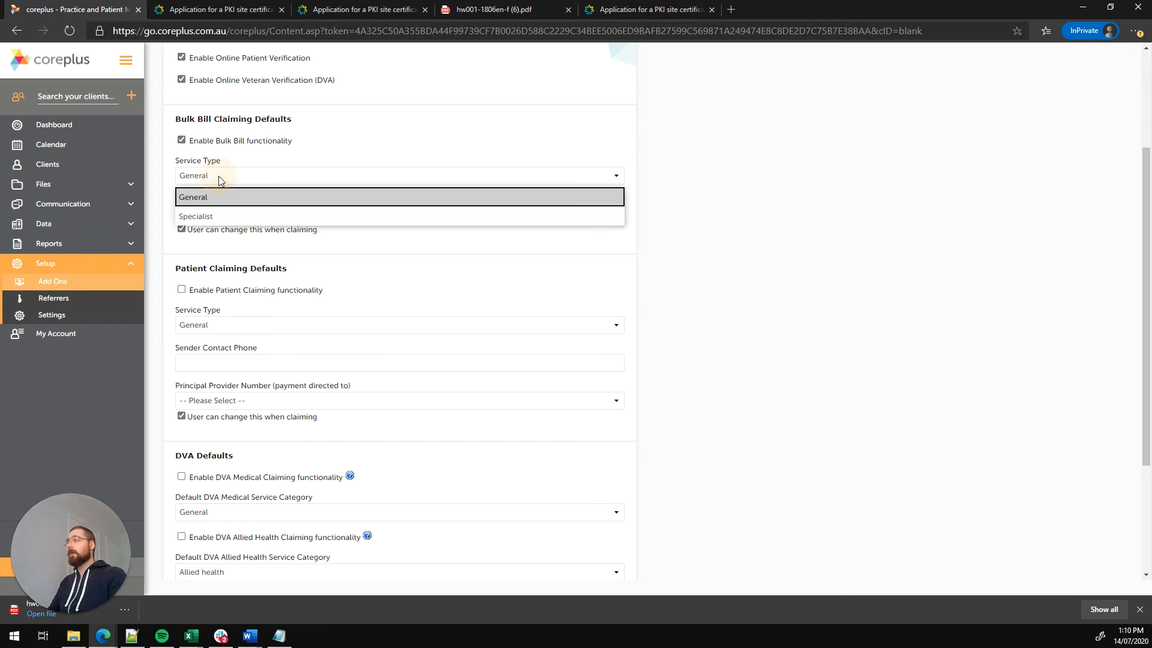
click(195, 216)
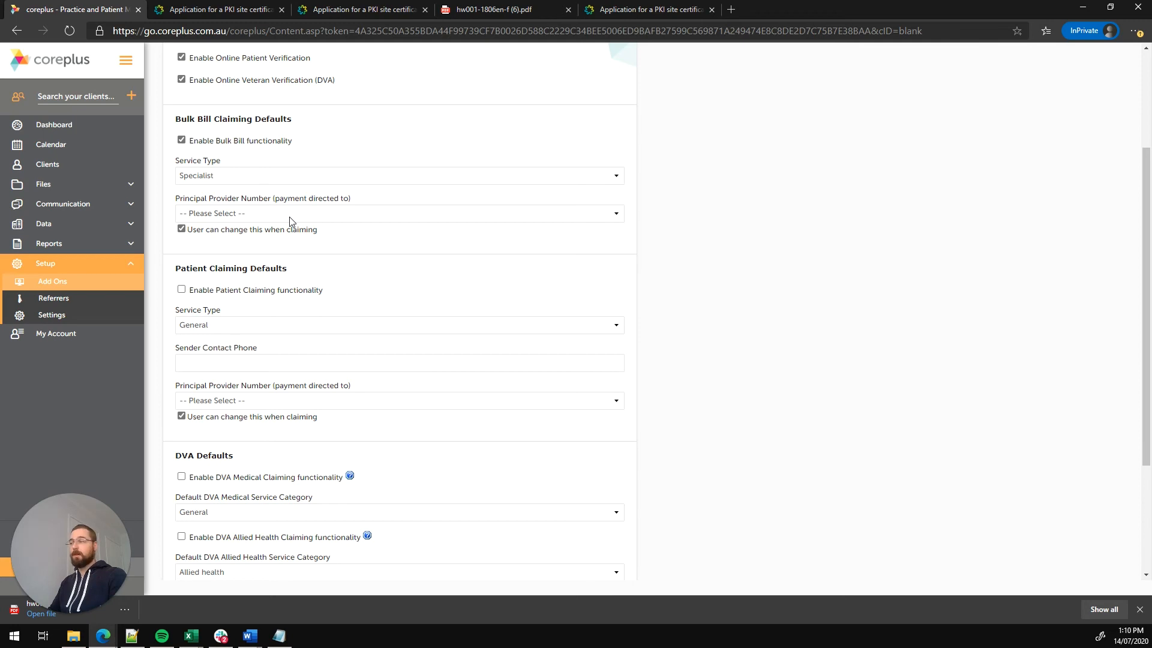
click(399, 213)
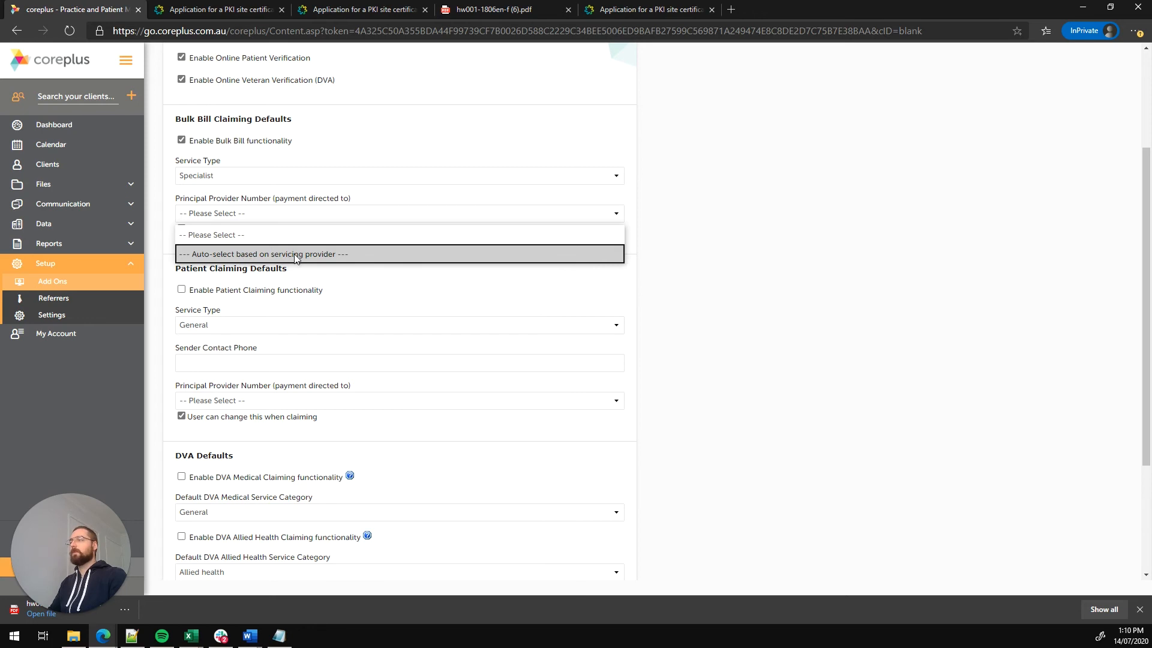
click(262, 253)
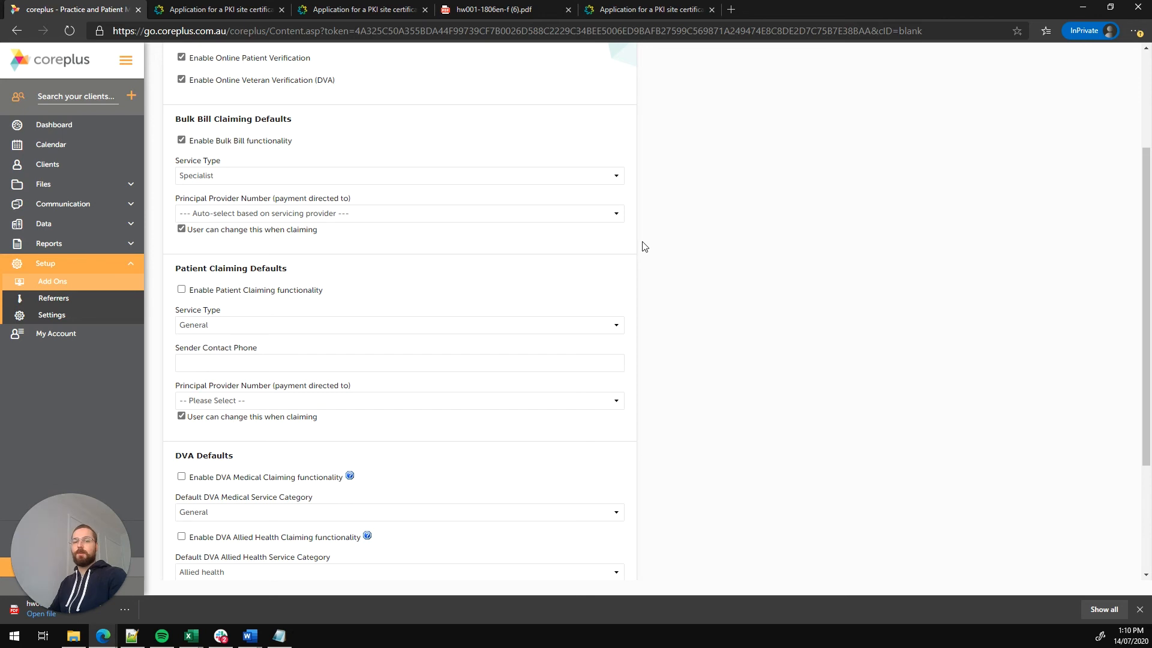
mouse_move(588, 235)
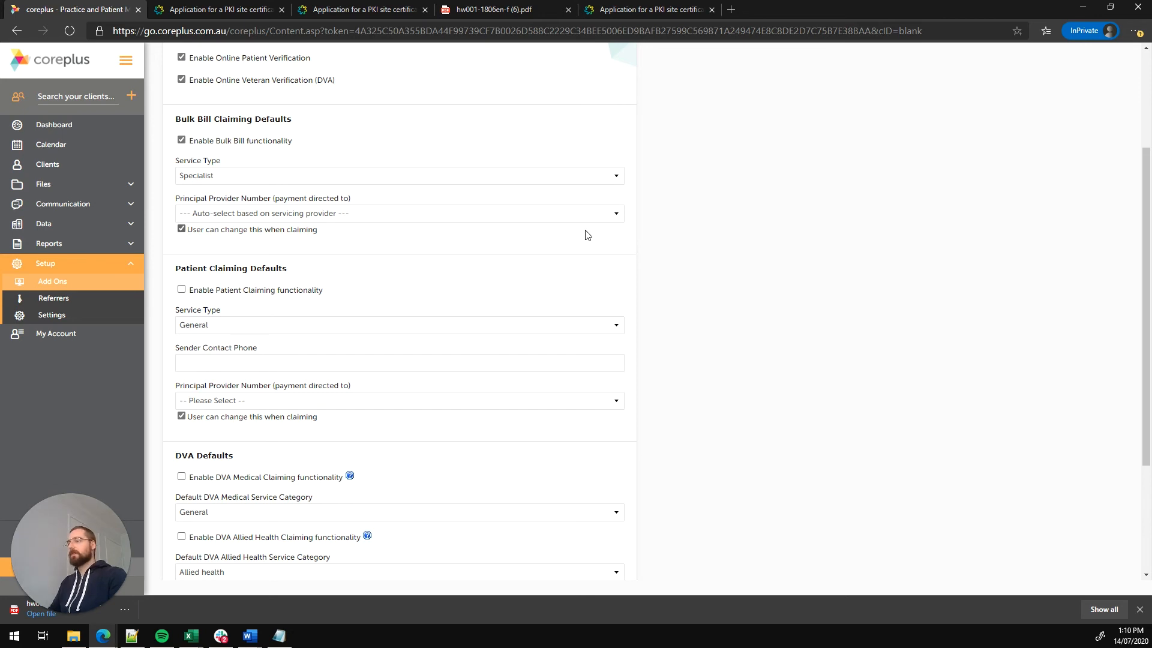
mouse_move(229, 222)
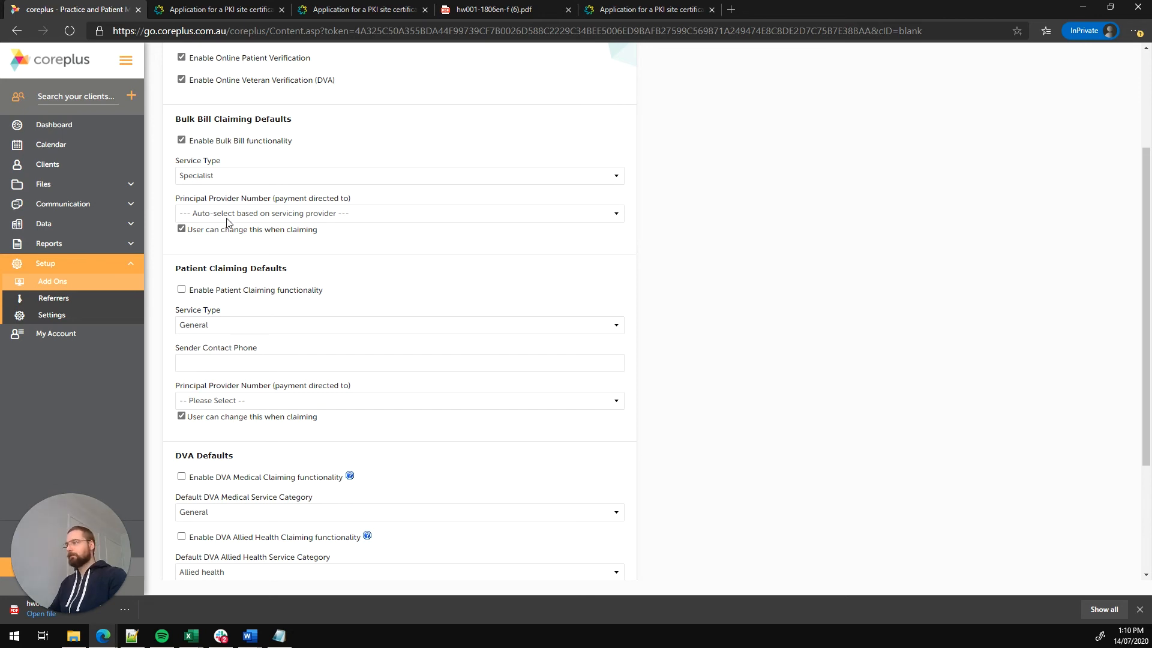
mouse_move(264, 236)
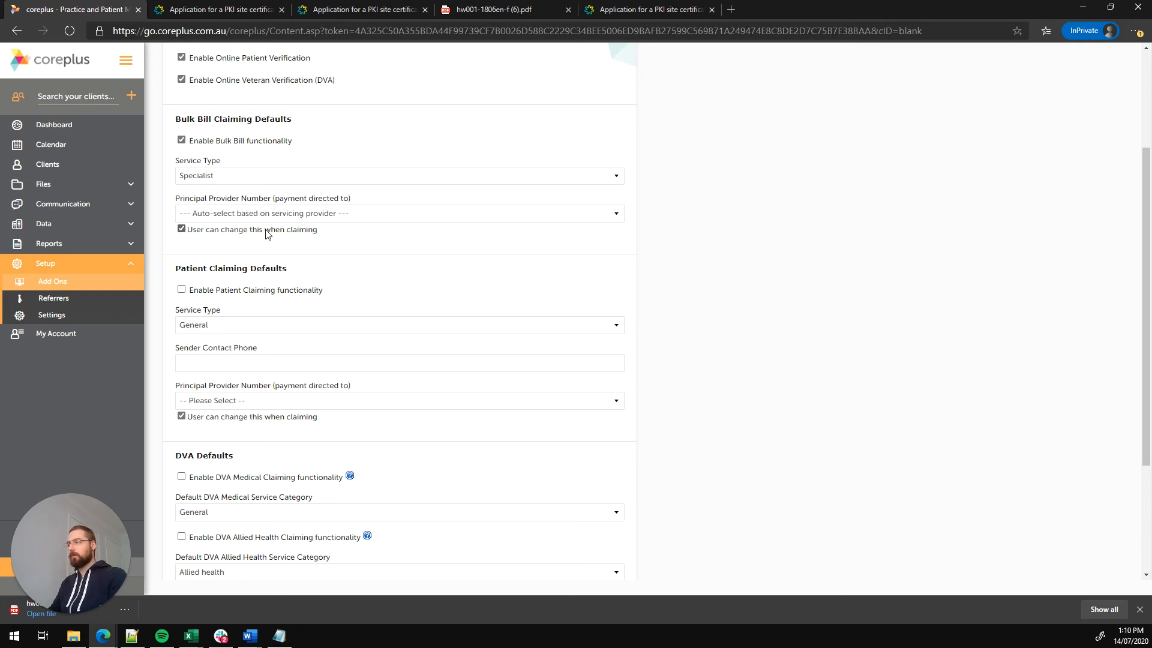
scroll(down, 3)
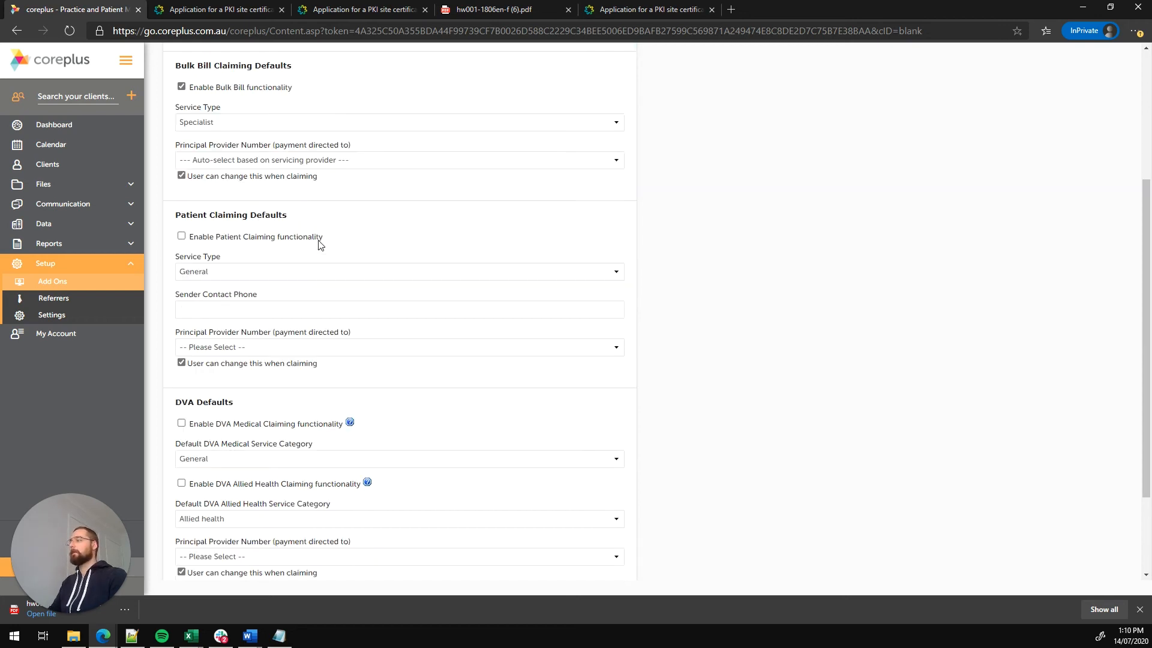
Step: Turn on patient claiming: Specialist service, sender phone 039999999, provider number auto-selected from servicing provider
scroll(down, 3)
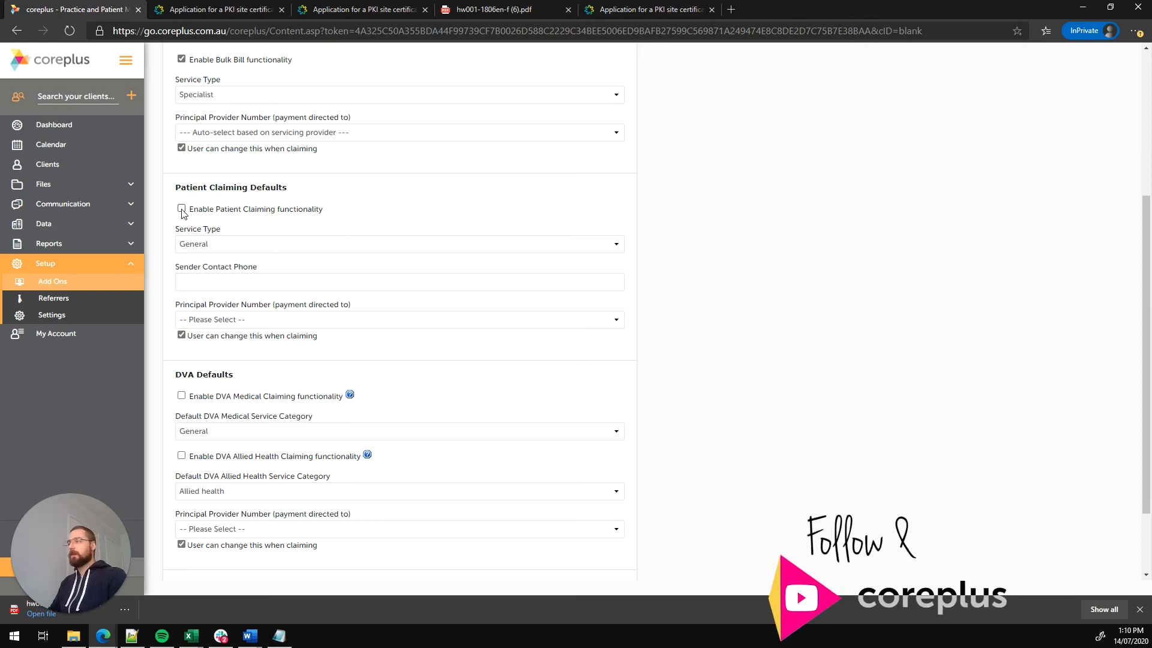
click(181, 209)
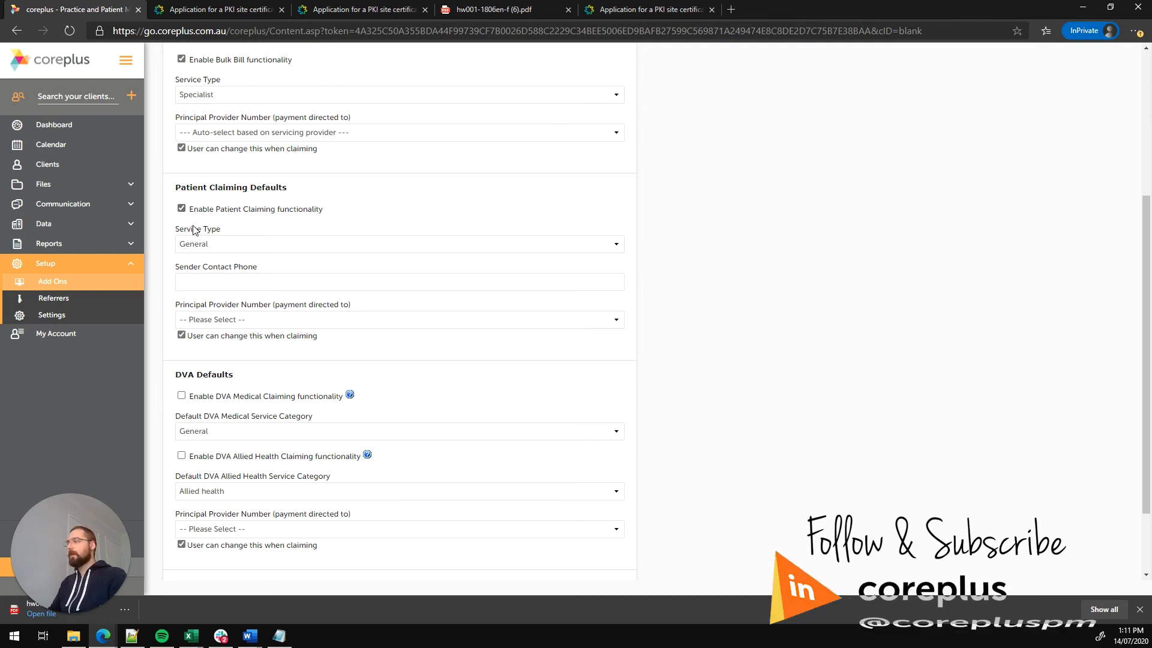
click(398, 243)
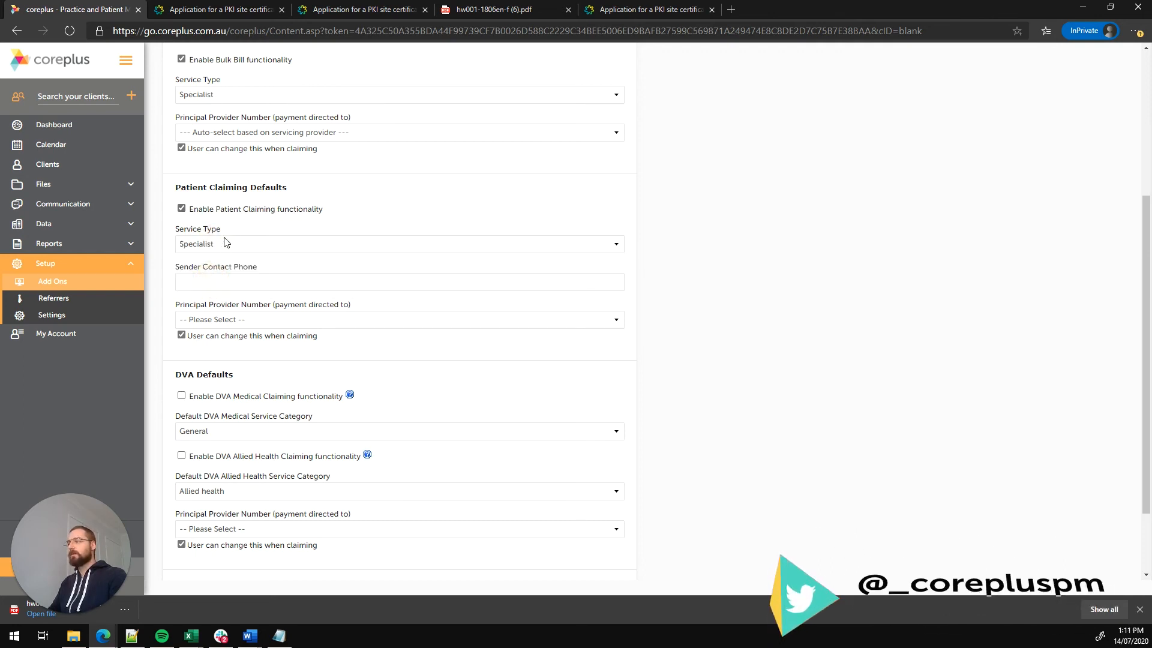
click(219, 282)
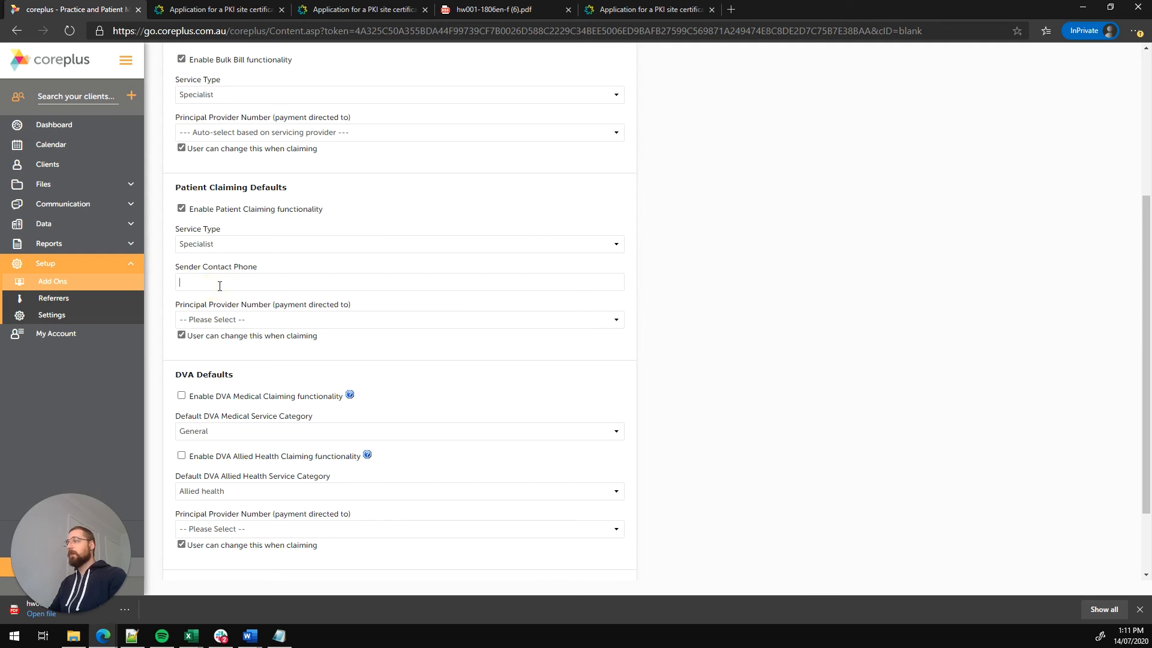
text(039999999)
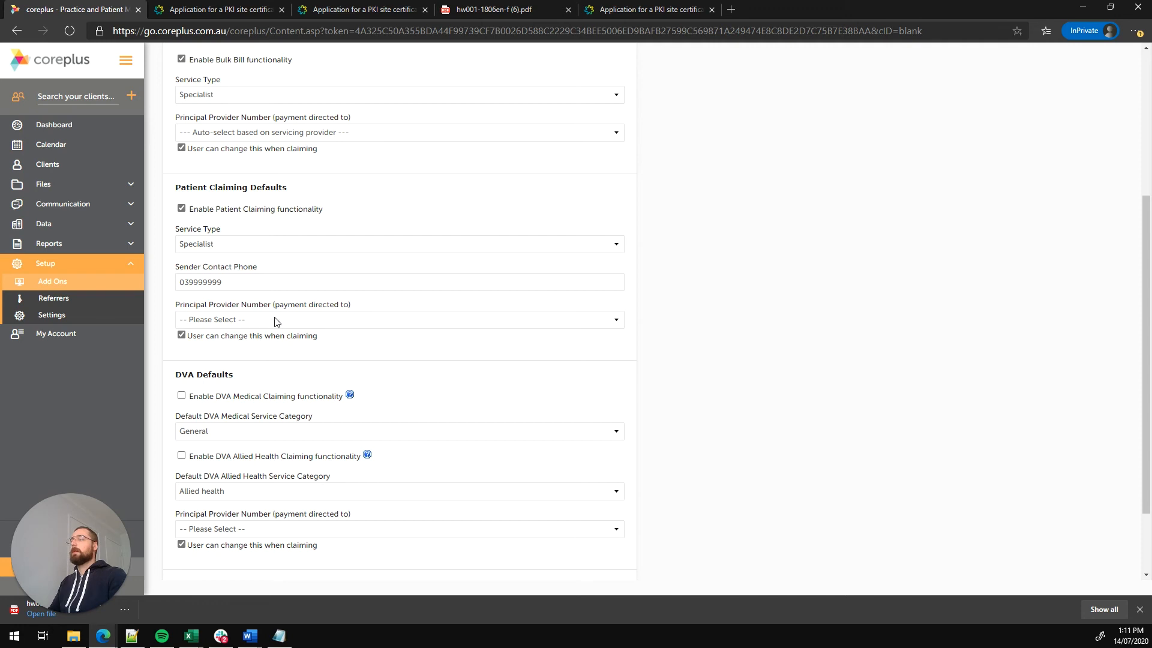
click(397, 319)
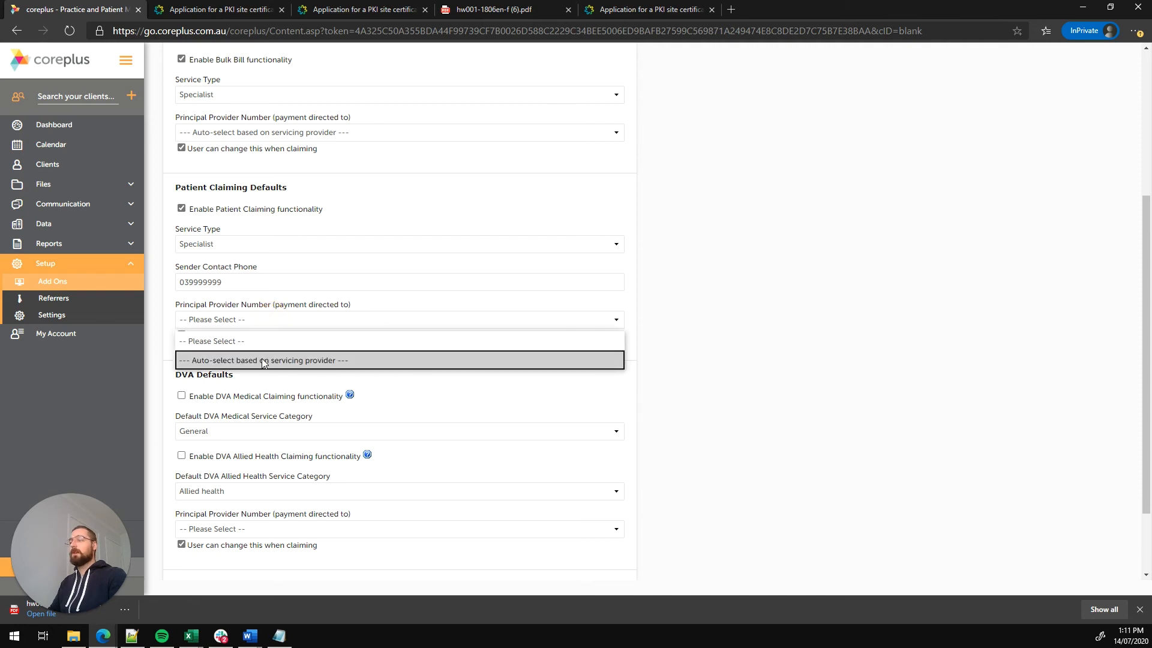
click(262, 360)
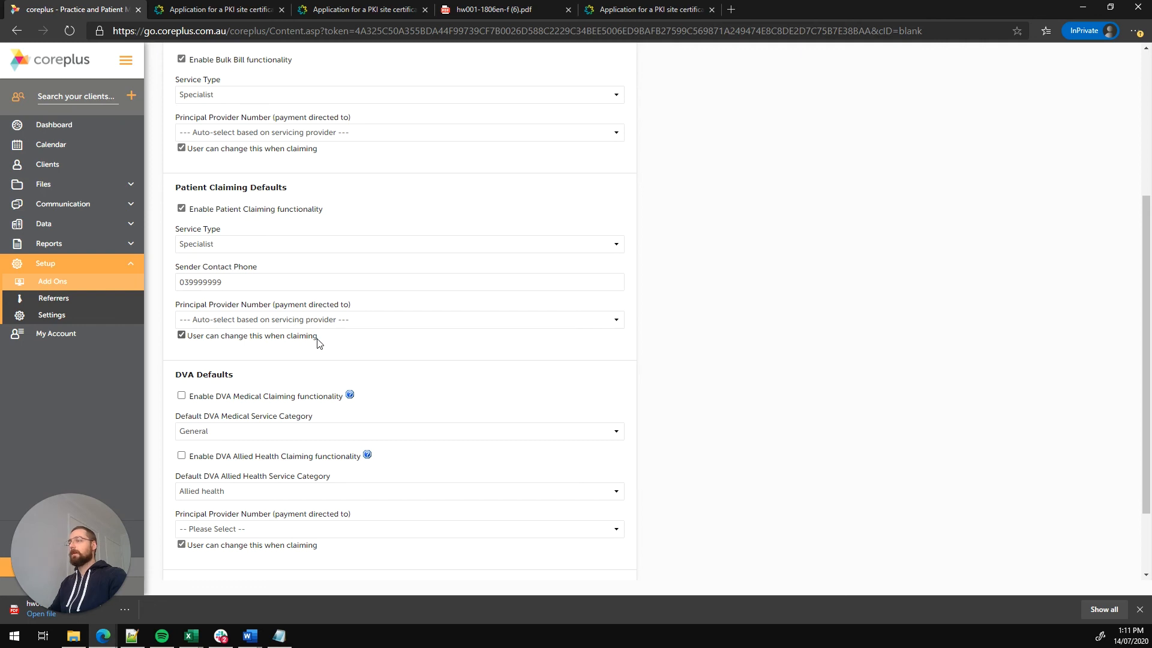
Step: Turn on DVA allied health claiming for Psychology, auto-selecting the provider number from servicing provider
scroll(down, 3)
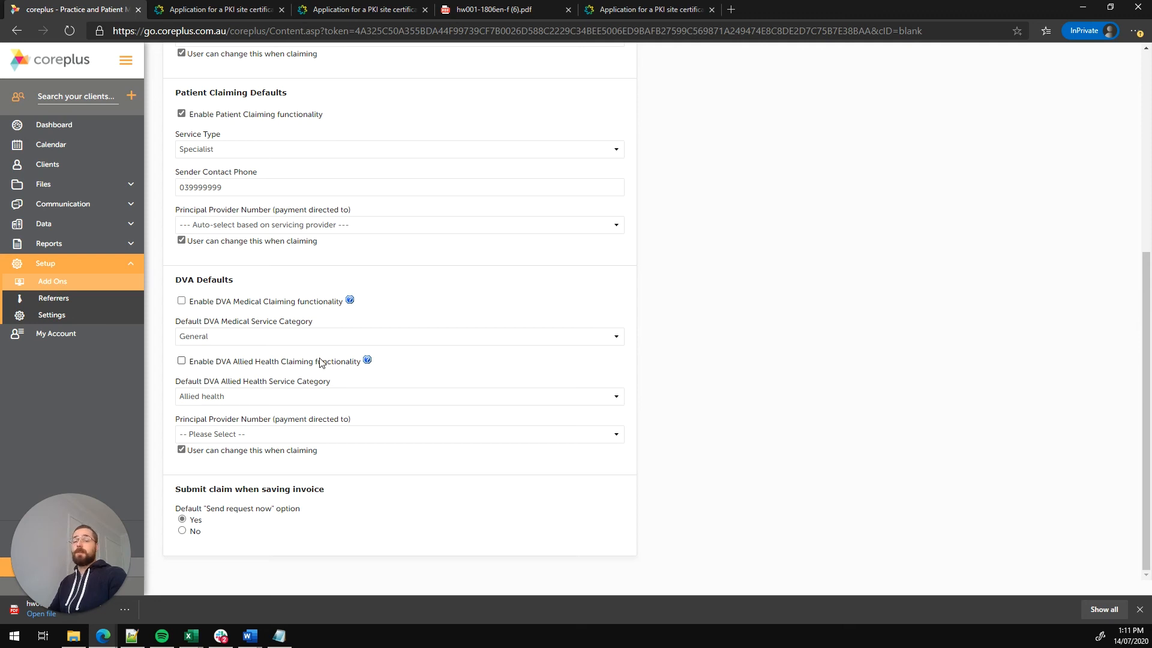
click(182, 360)
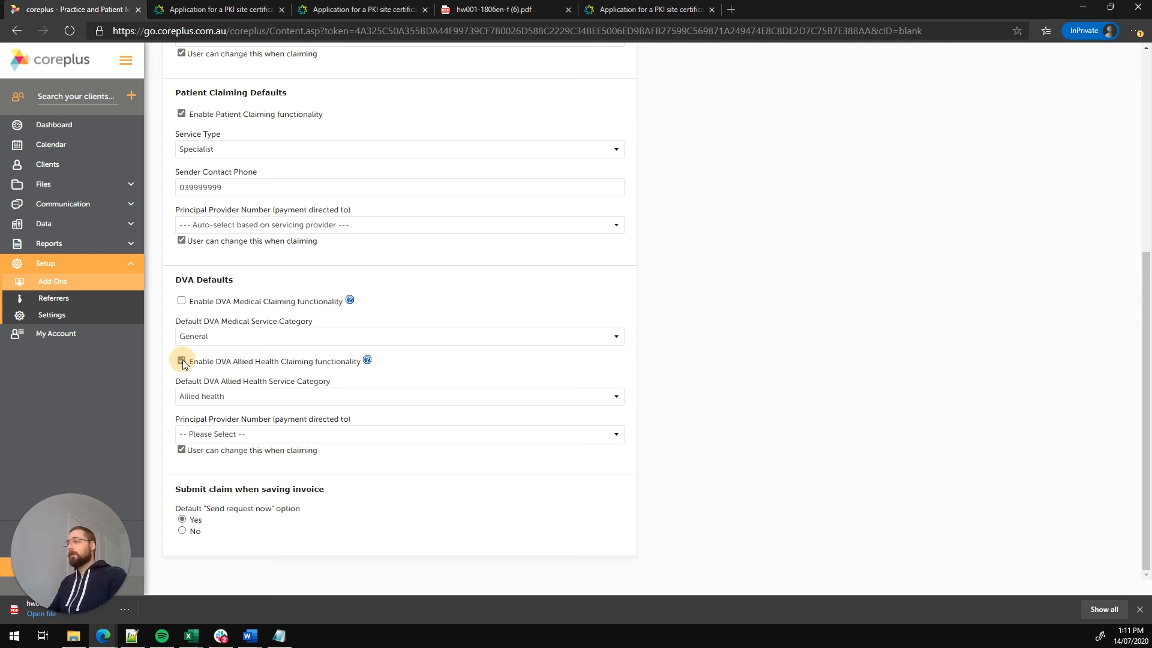
click(182, 361)
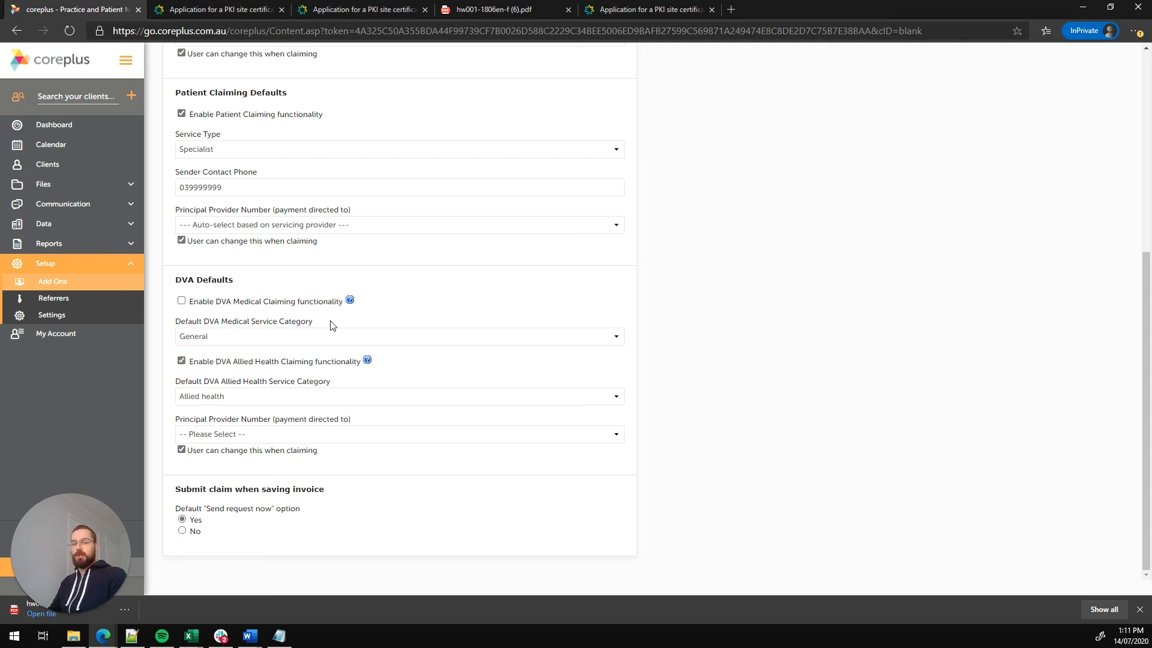
mouse_move(223, 336)
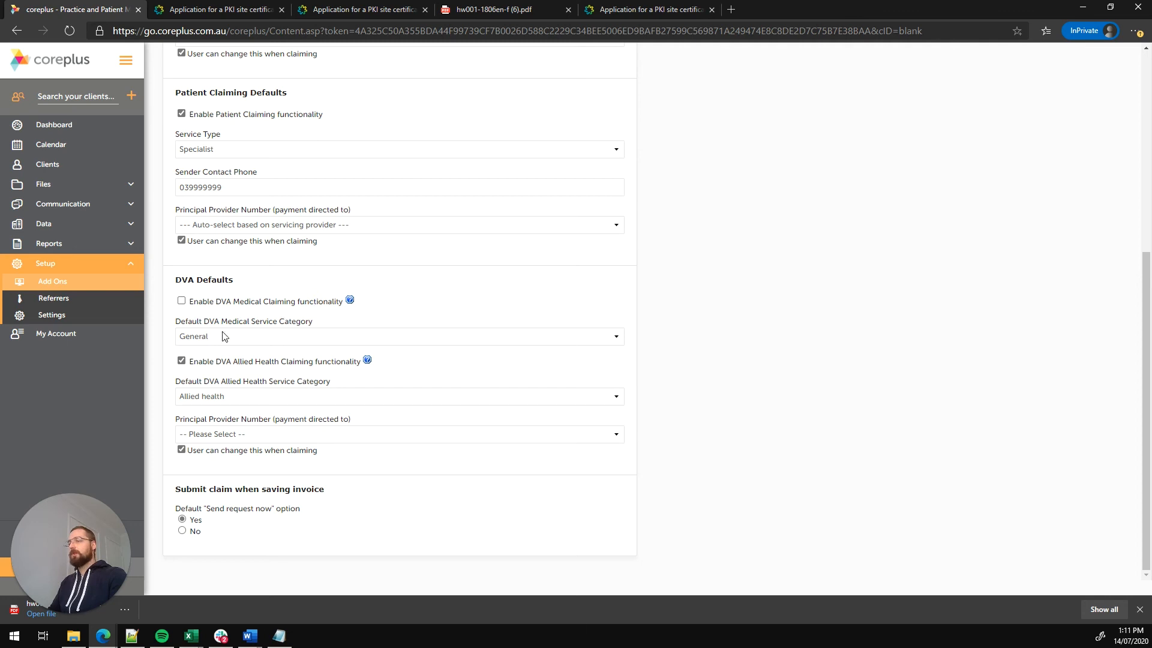
mouse_move(278, 332)
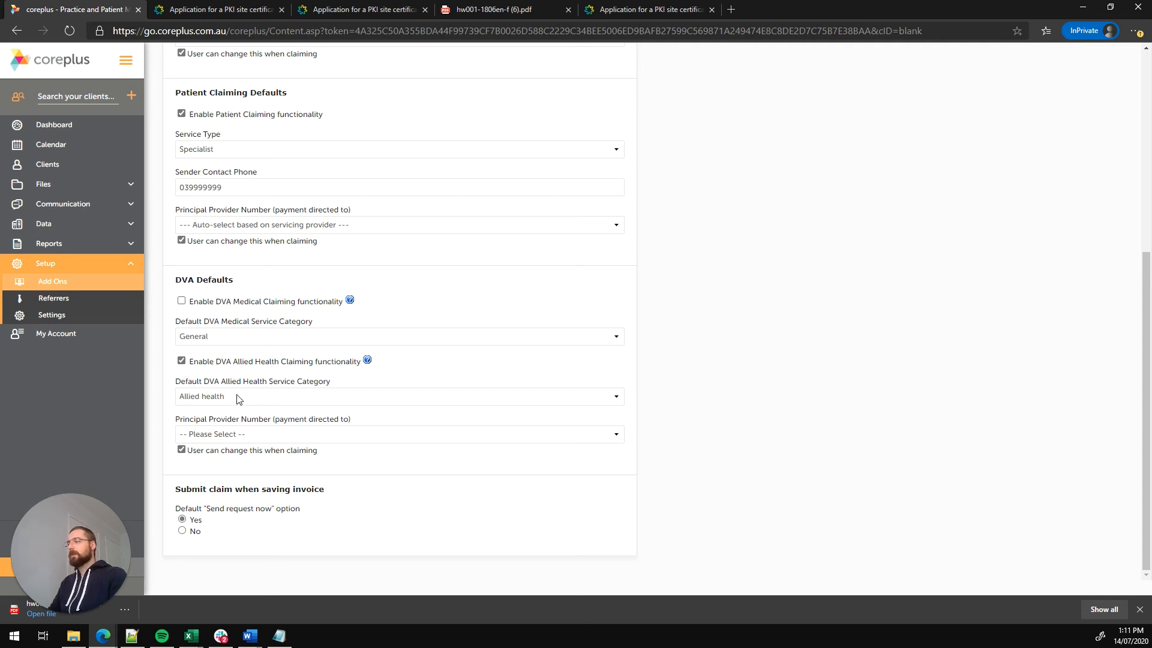
click(399, 396)
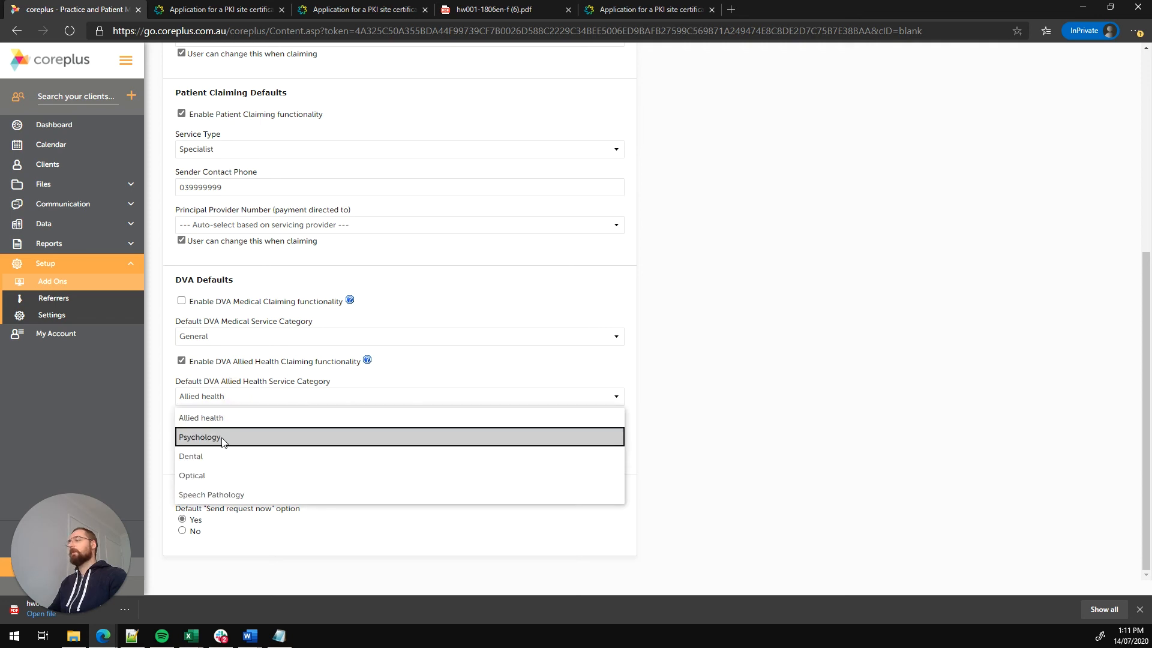
click(199, 437)
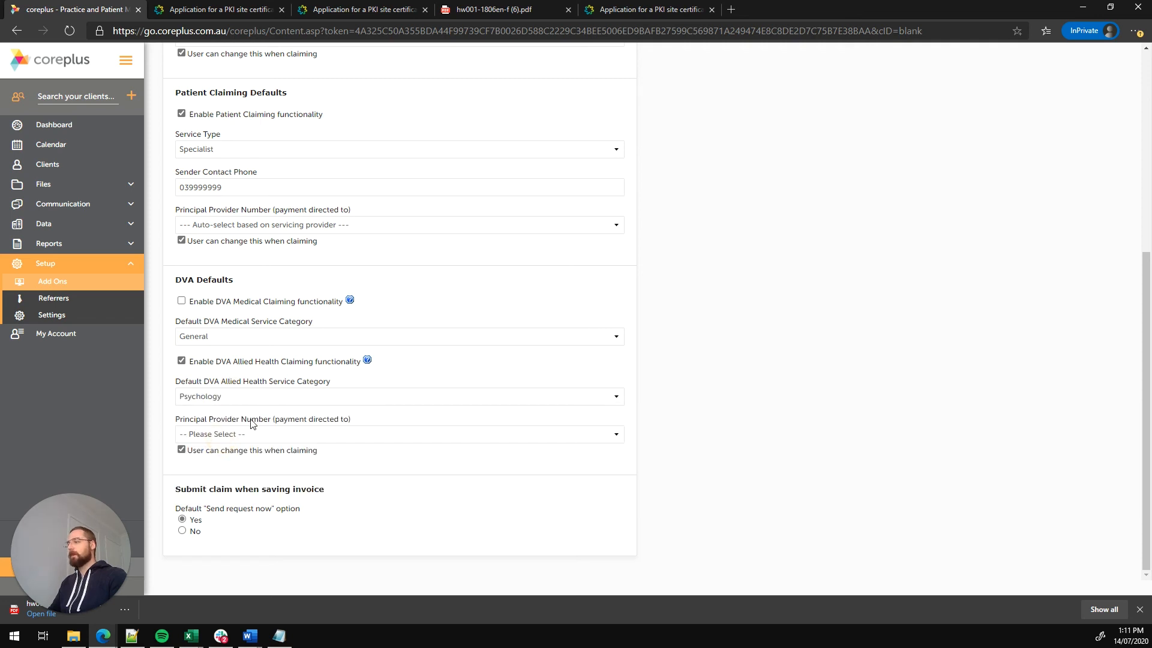
click(399, 433)
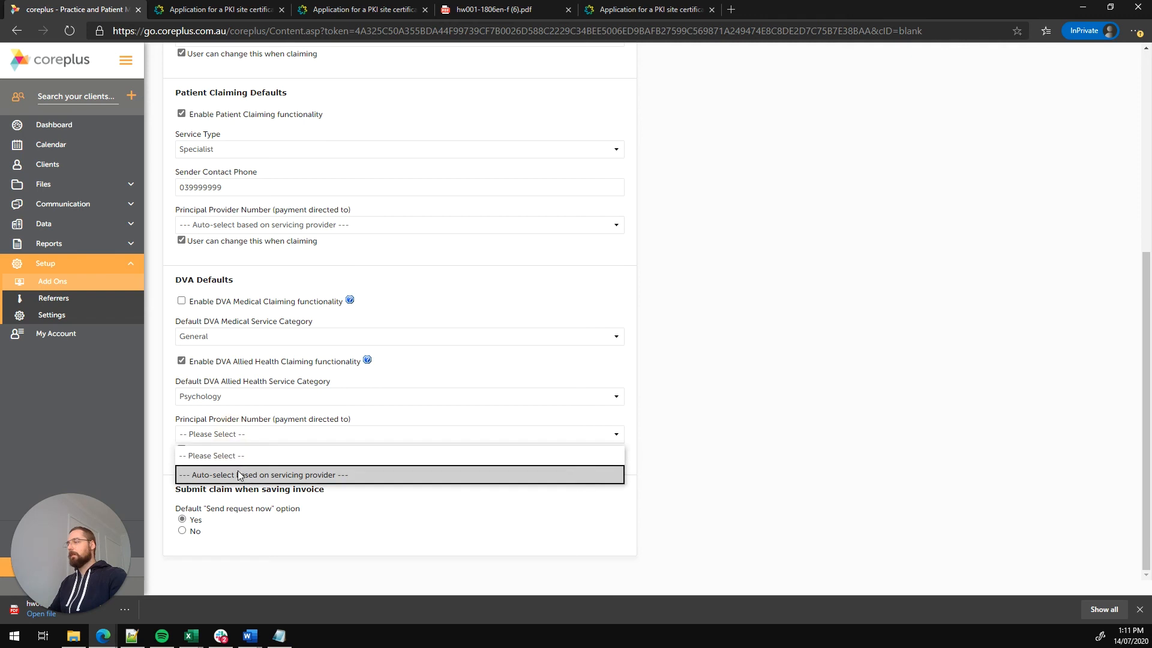
click(262, 474)
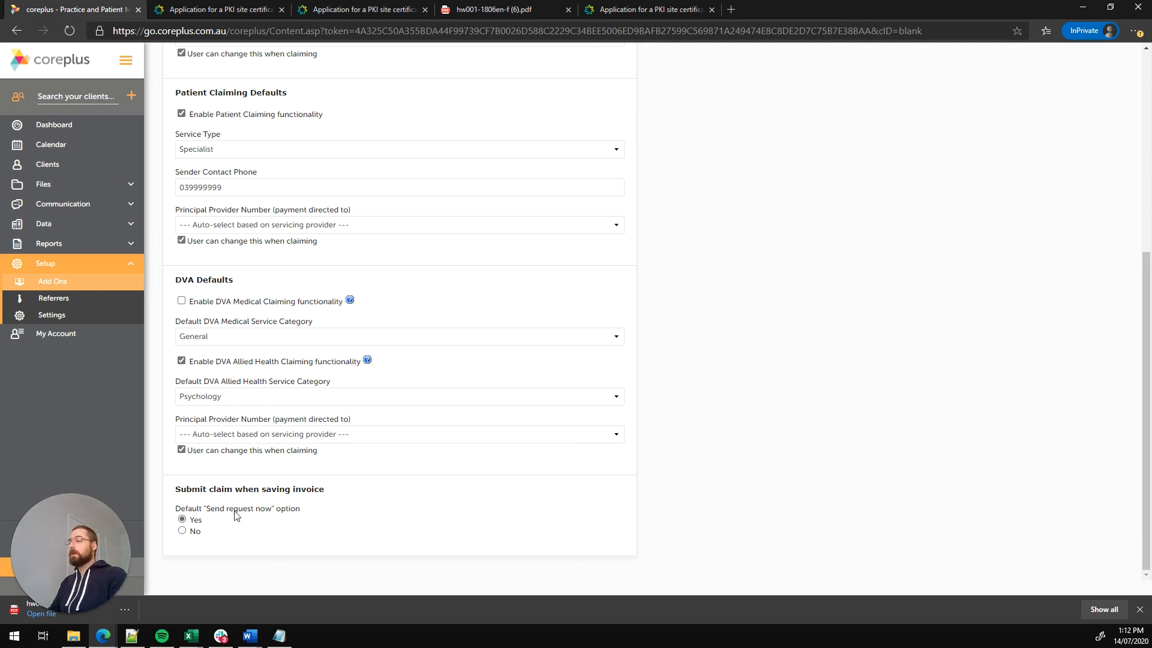
double_click(237, 509)
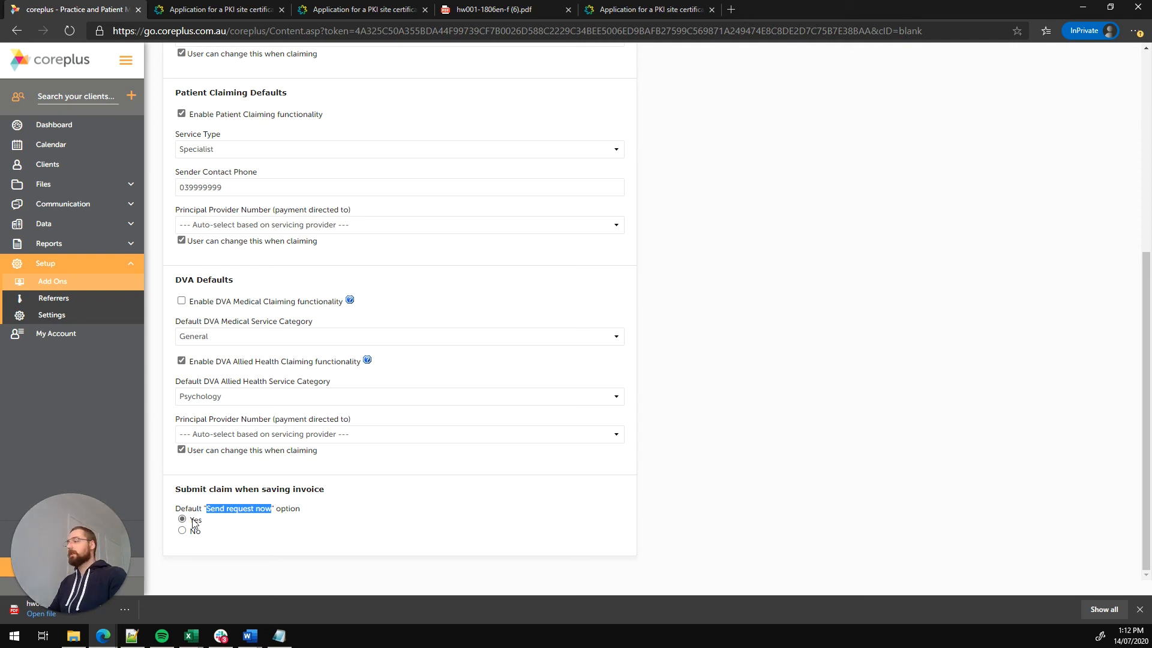
mouse_move(494, 402)
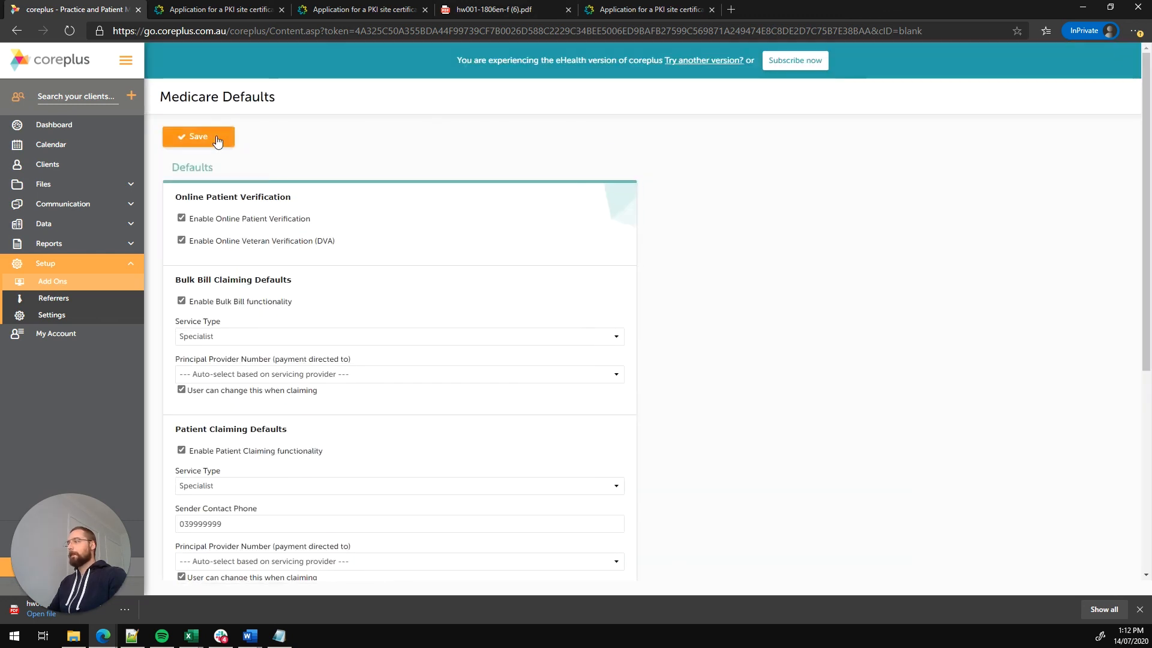
Step: Save the Medicare Defaults and go back to the Medicare Setup page's four-step recap
click(197, 136)
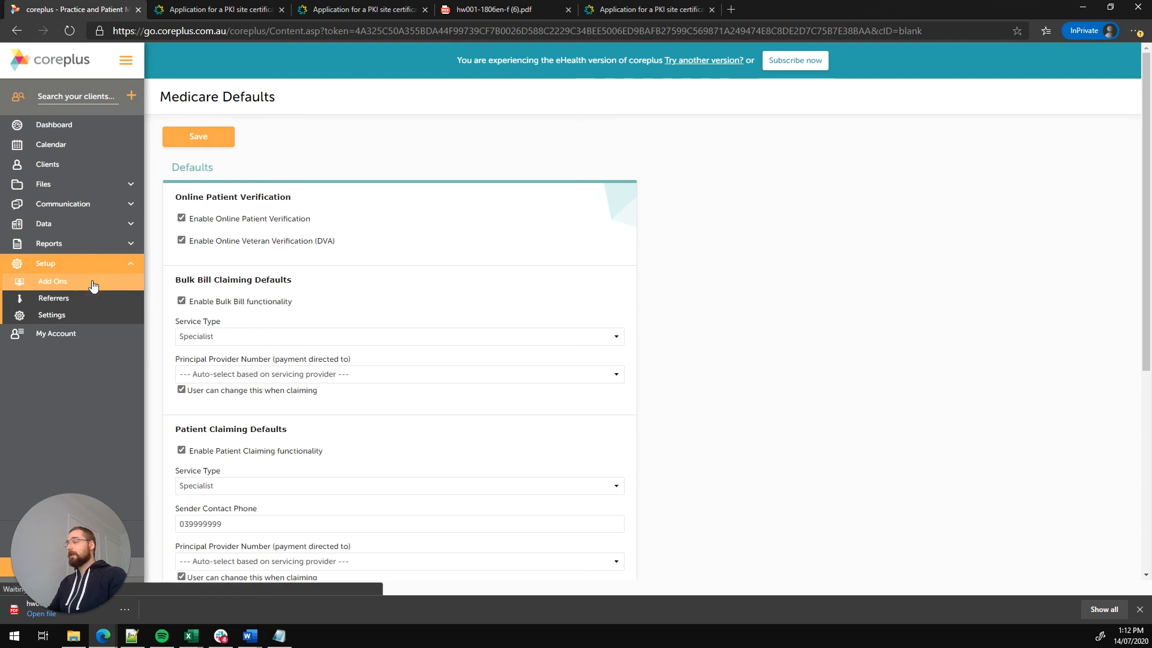
click(52, 282)
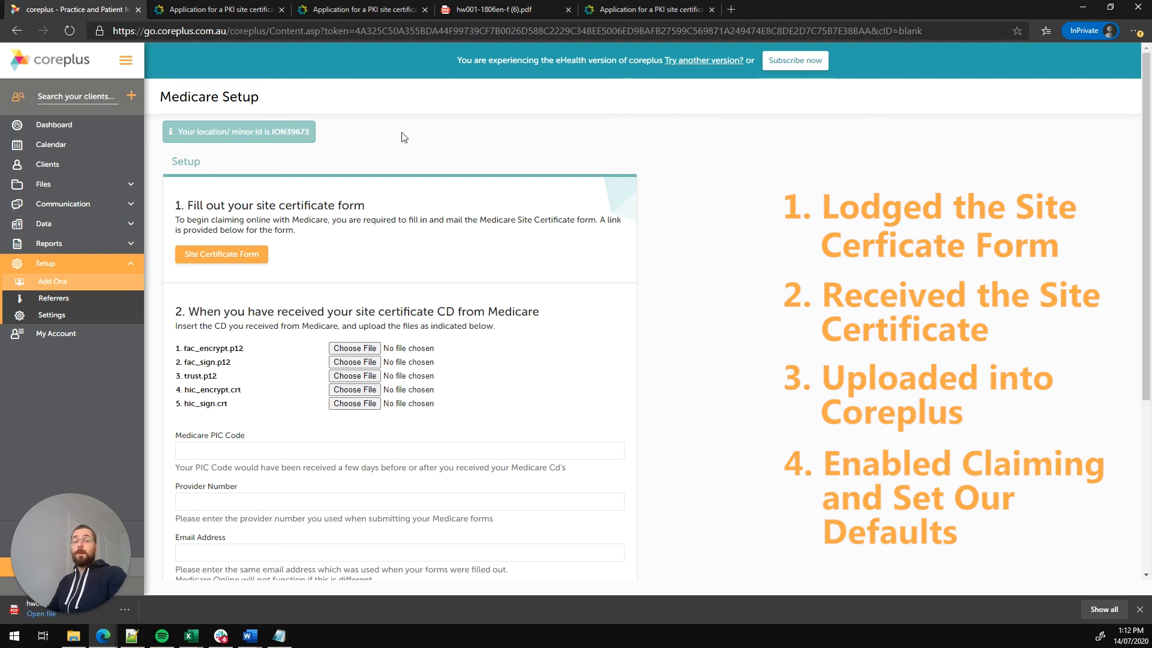
scroll(down, 3)
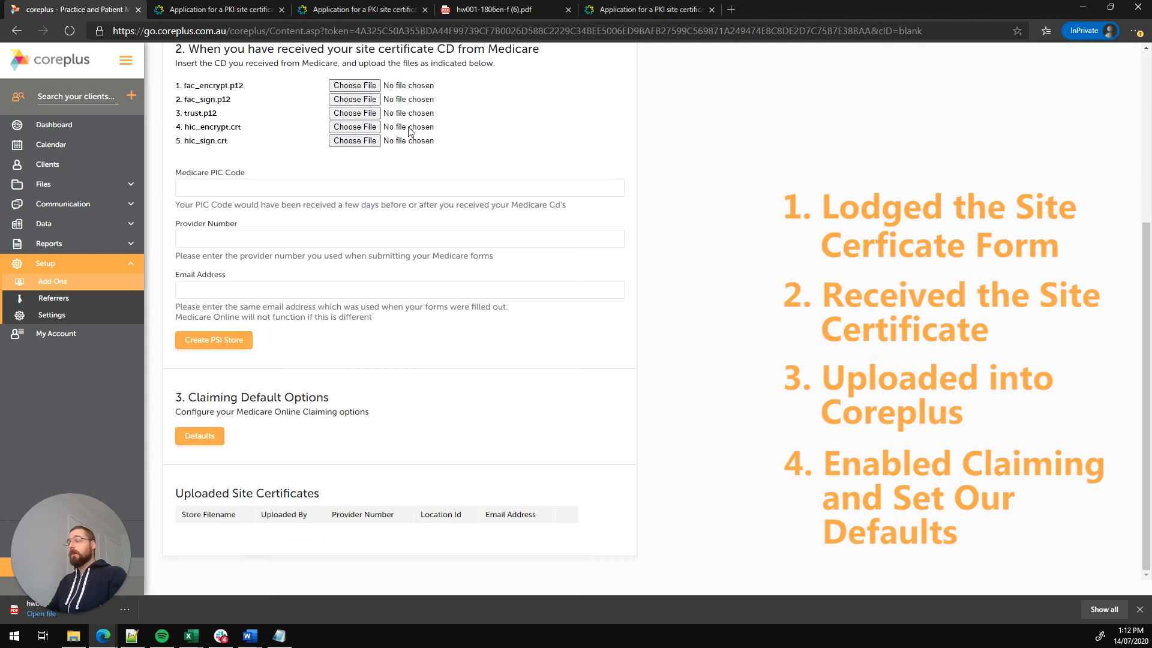